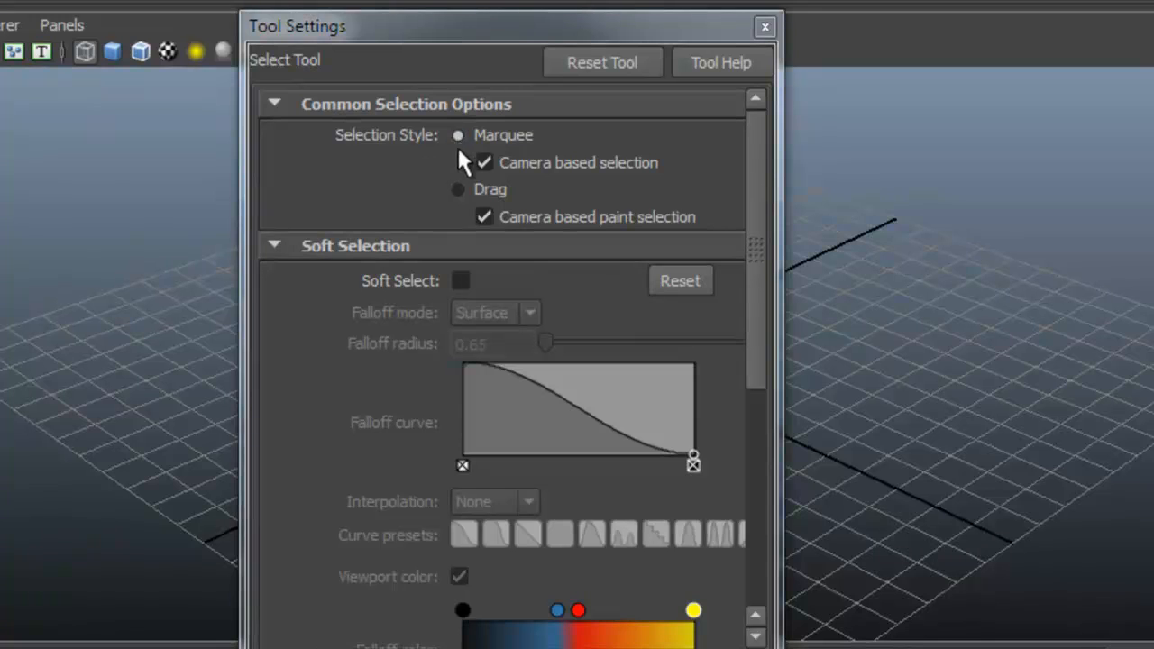
Step: Set the Select Tool's Selection Style to Drag and dismiss its settings window
{"action": "left_click", "coordinate": [459, 189]}
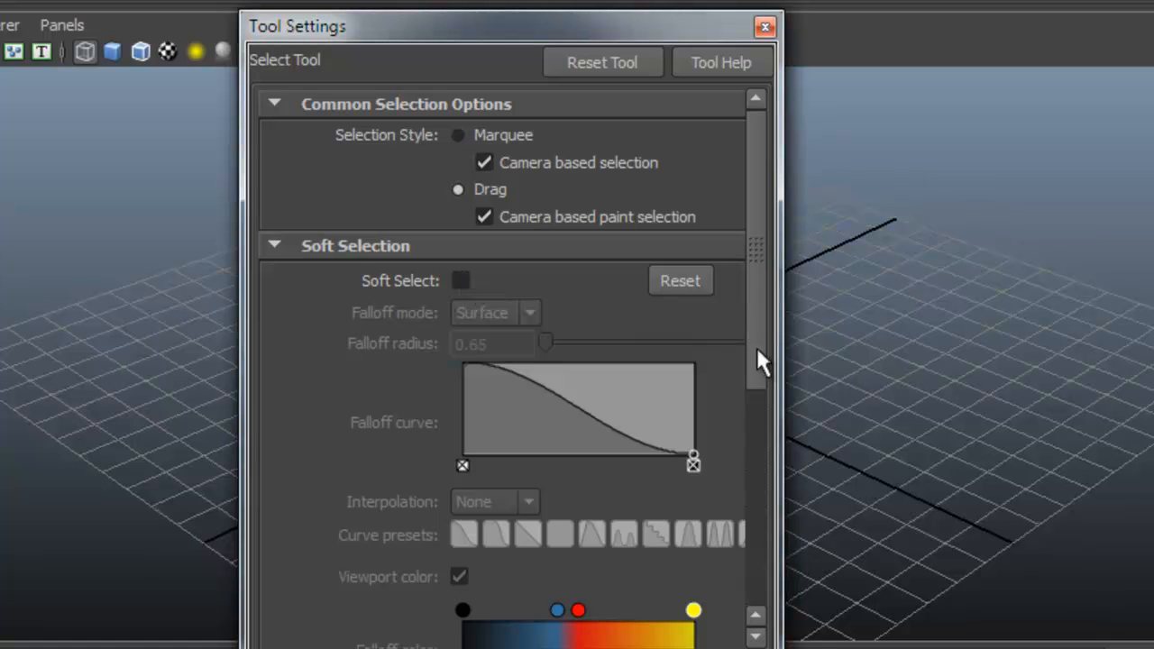
{"action": "scroll", "scroll_direction": "down", "scroll_amount": 3}
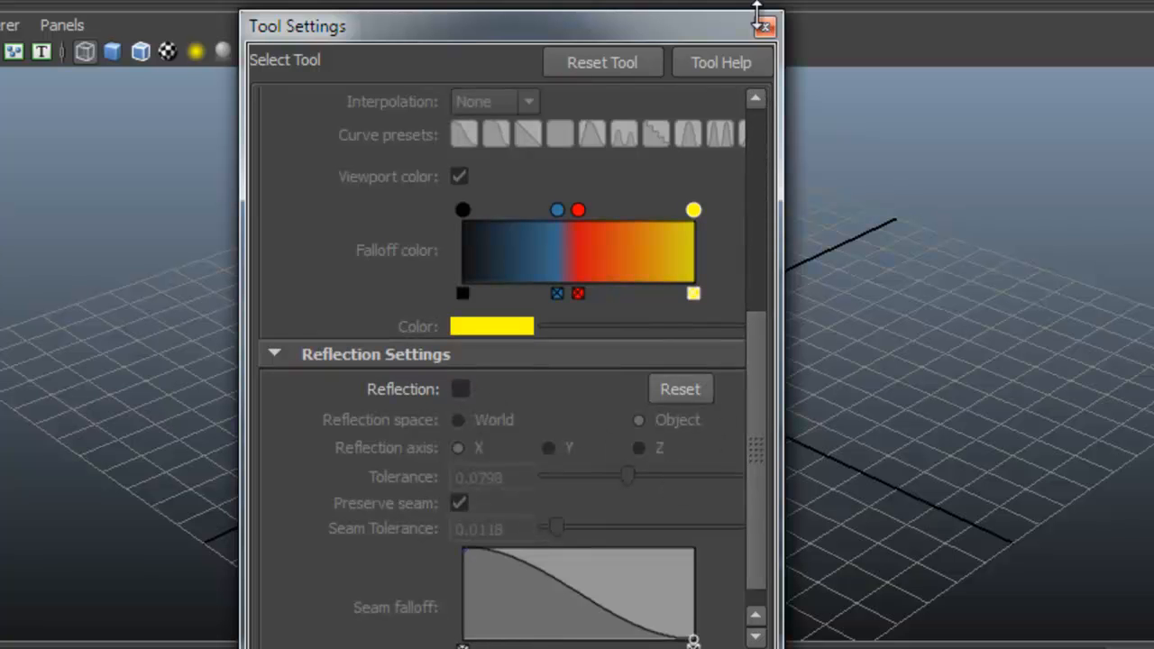
{"action": "left_click", "coordinate": [765, 27]}
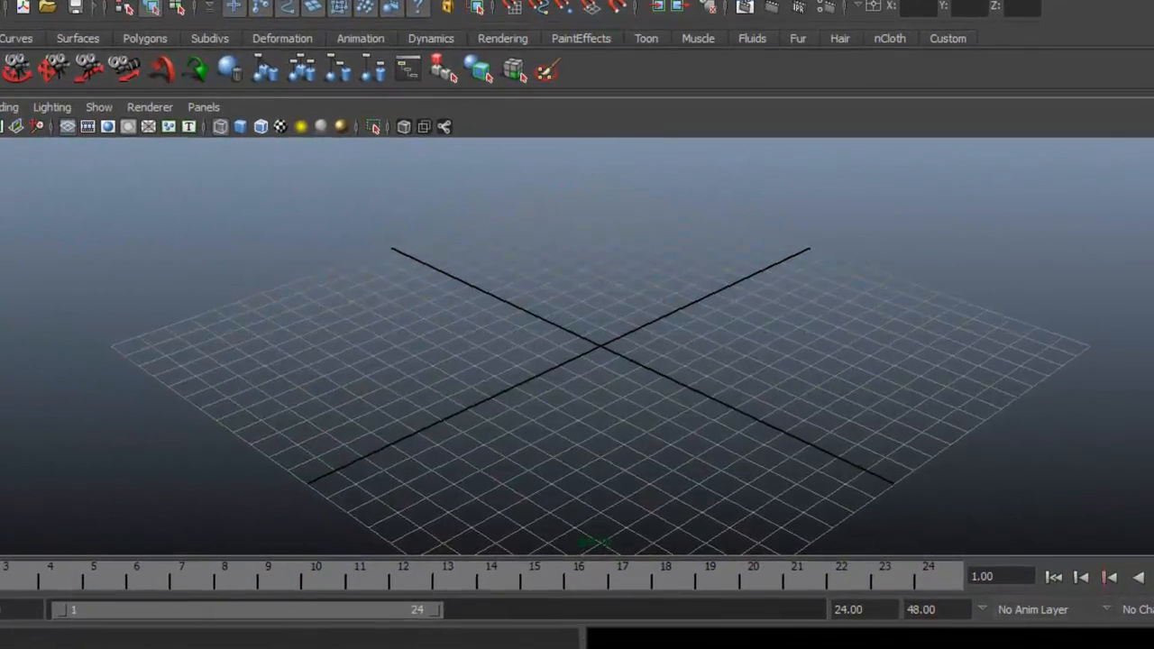
Step: Create a polygon Pipe primitive (pPipe1) from Create > Polygon Primitives
{"action": "left_click", "coordinate": [181, 56]}
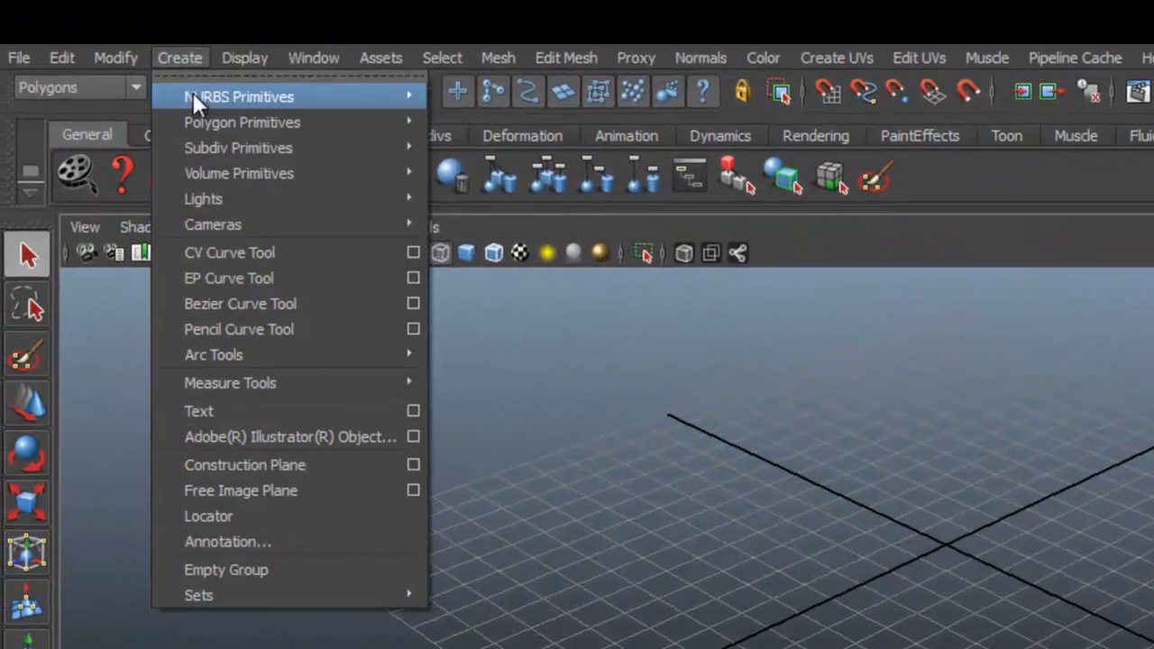
{"action": "mouse_move", "coordinate": [241, 123]}
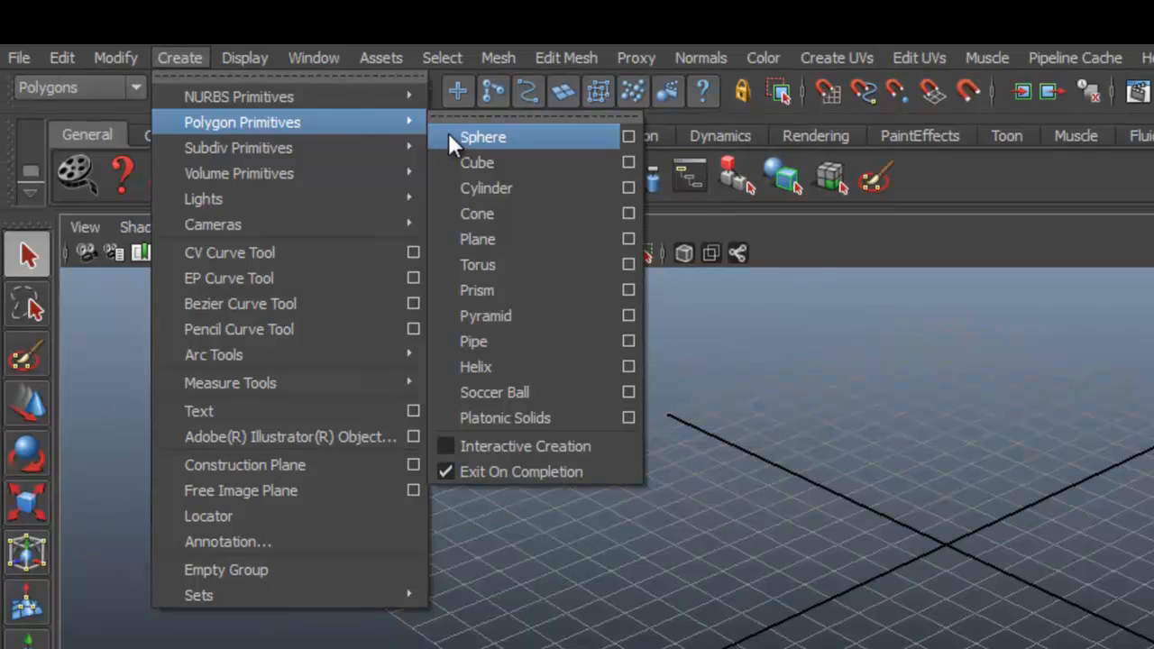
{"action": "mouse_move", "coordinate": [476, 163]}
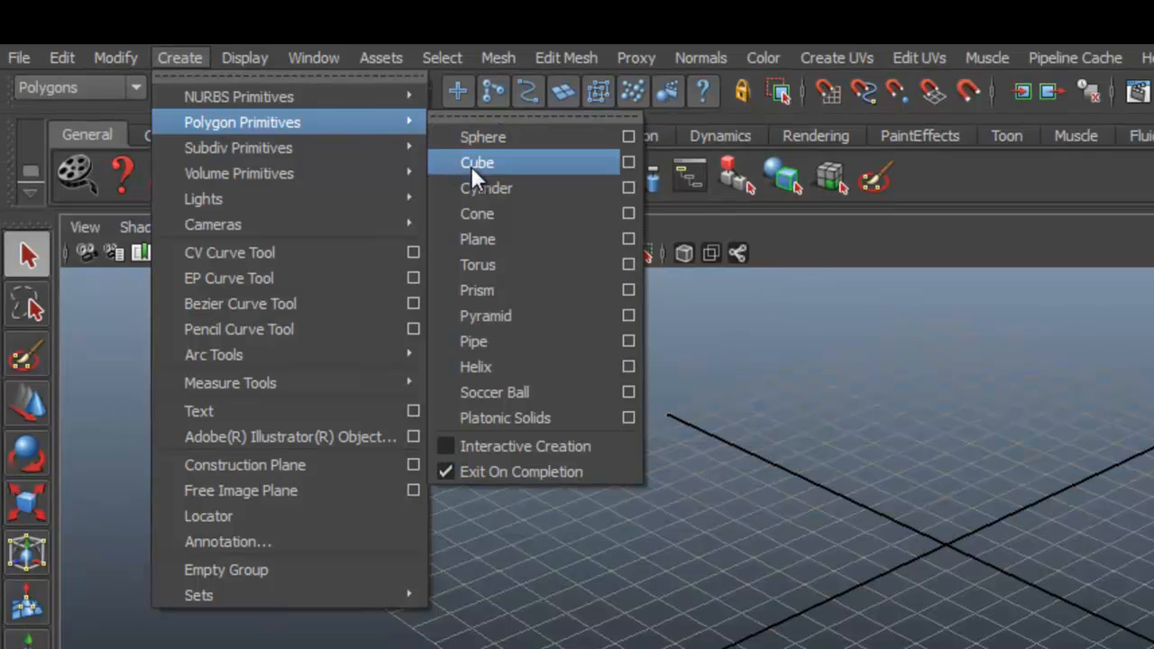
{"action": "mouse_move", "coordinate": [505, 341]}
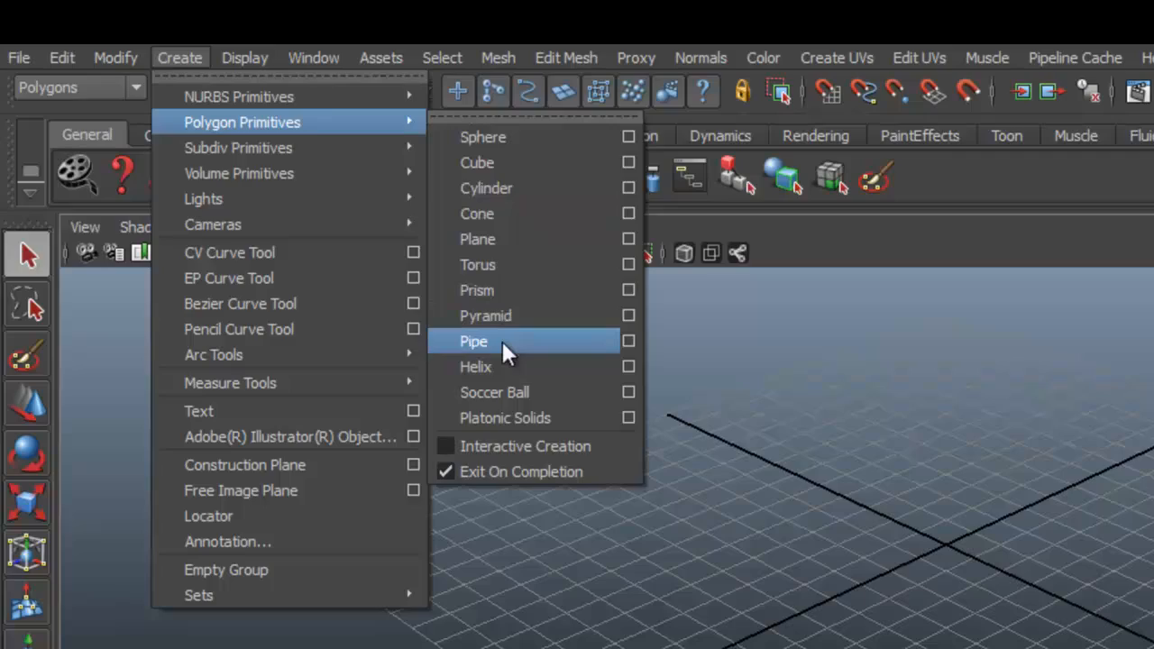
{"action": "left_click", "coordinate": [473, 341]}
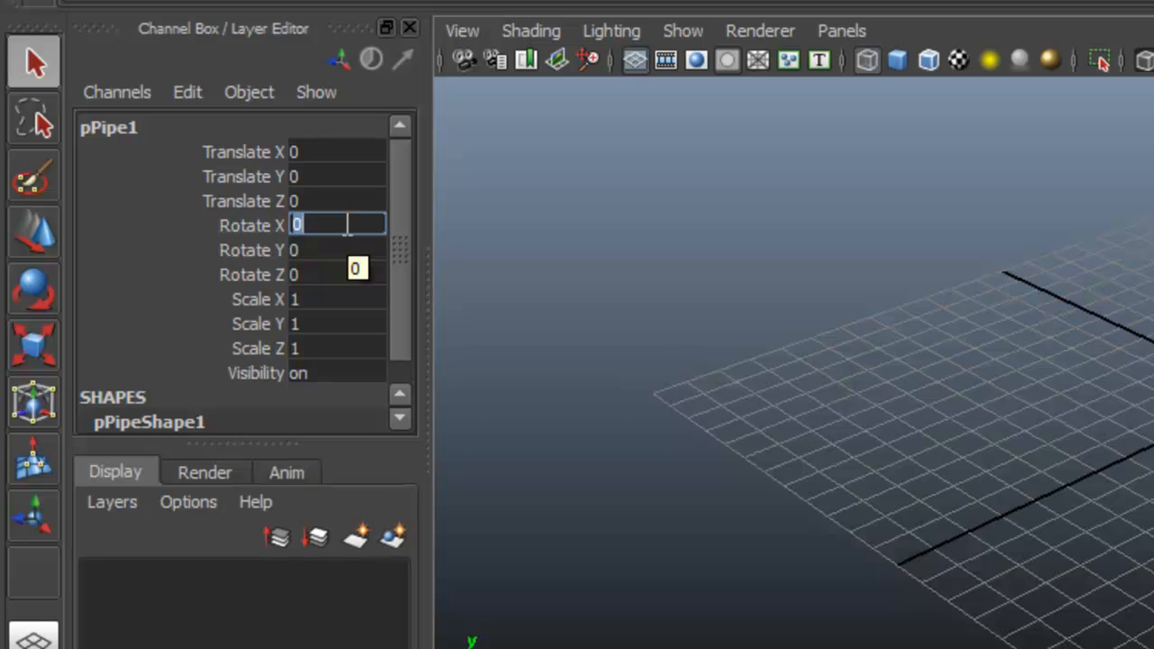
Step: Rotate pPipe1 90 degrees on X and scale it to about 1.455, 17.13, 1.455 into a long tube
{"action": "type", "text": "90"}
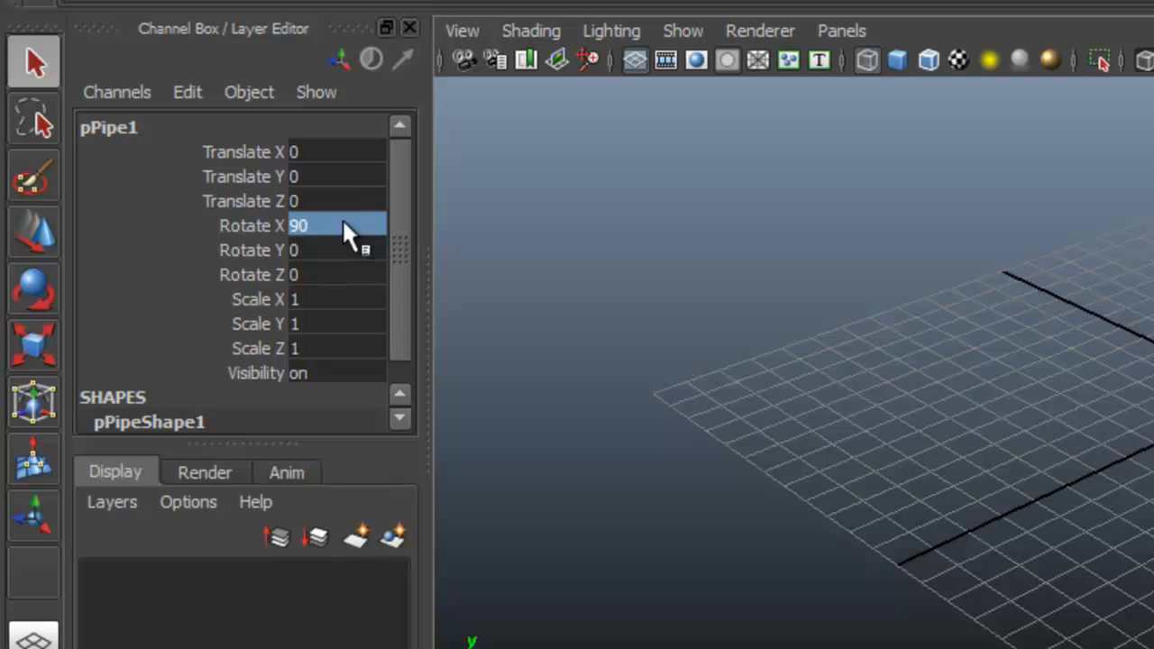
{"action": "mouse_move", "coordinate": [107, 231]}
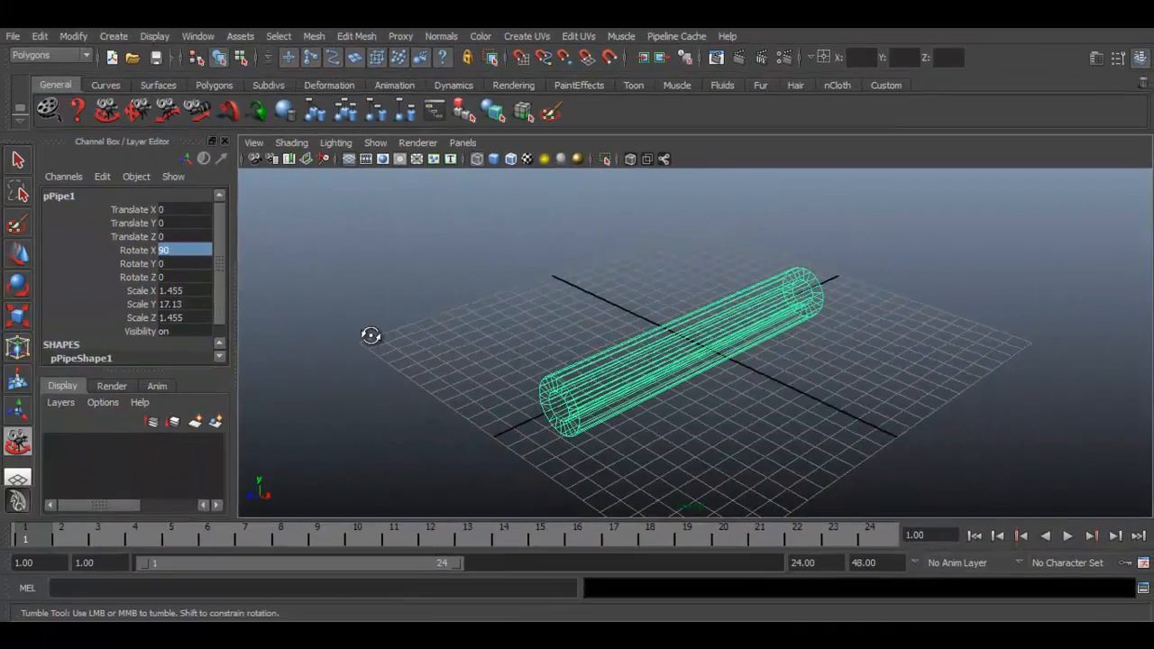
{"action": "left_click_drag", "start_coordinate": [370, 335], "coordinate": [466, 300]}
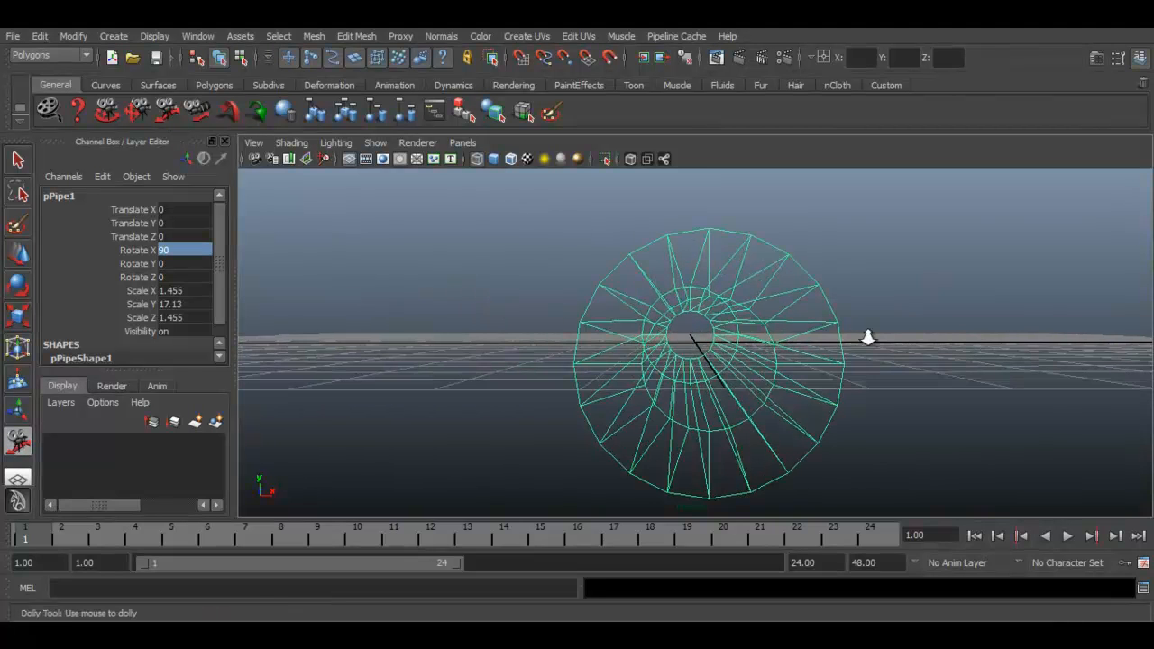
{"action": "left_click", "coordinate": [476, 159]}
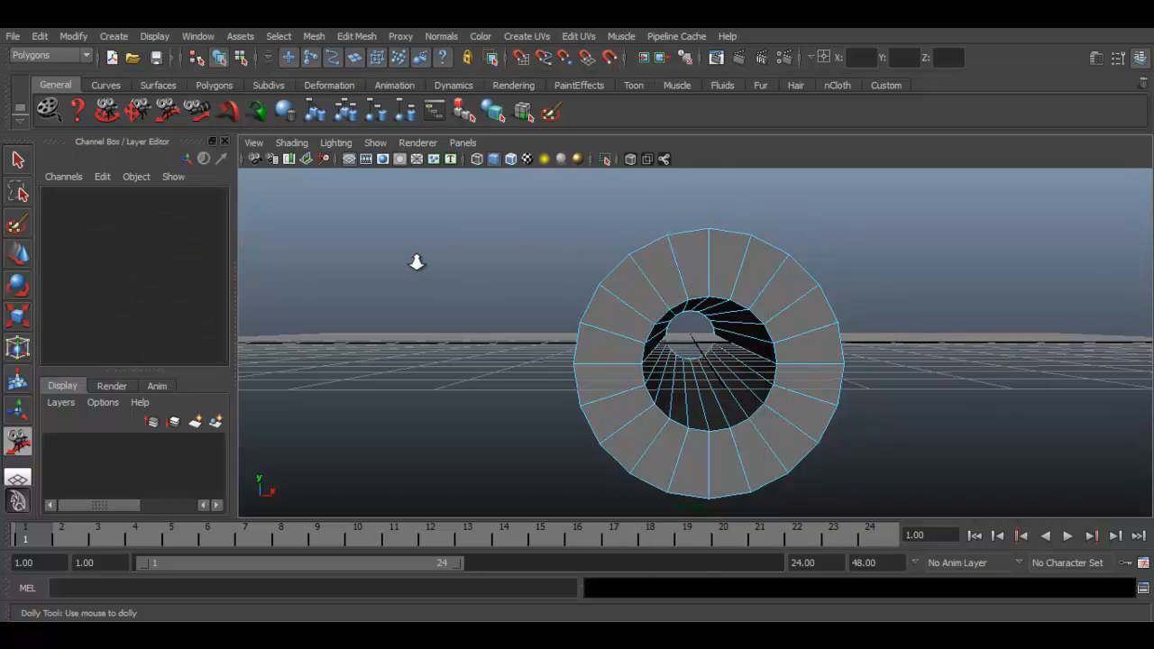
Step: In Face mode, marquee-select the faces along one half of the pipe's length
{"action": "left_click", "coordinate": [18, 159]}
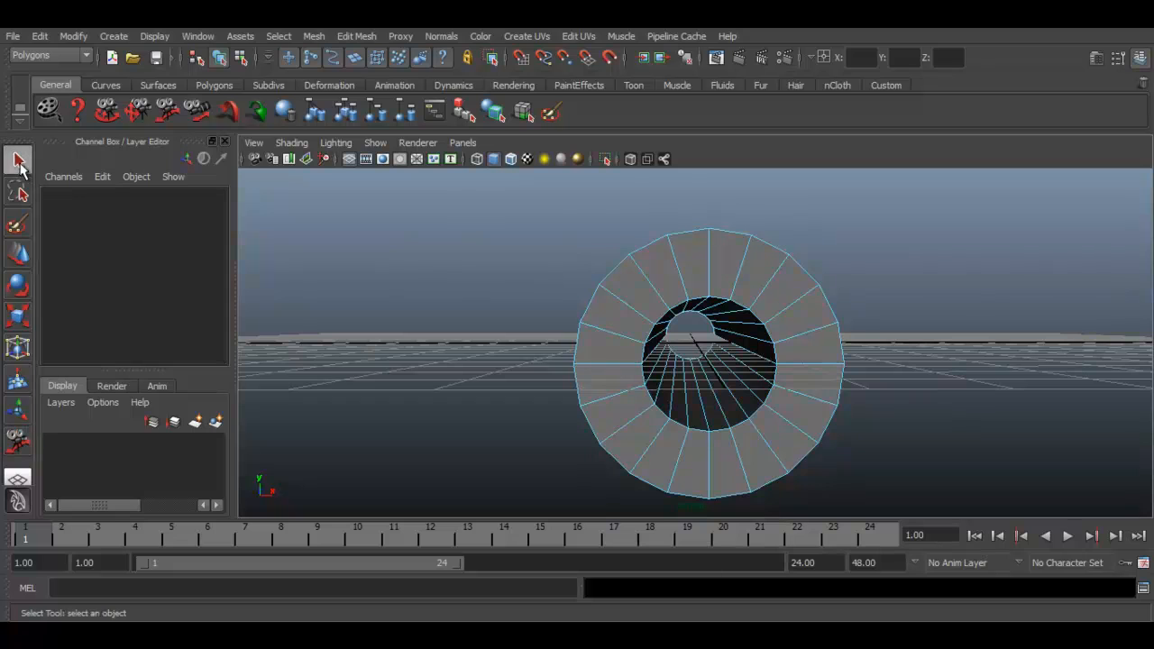
{"action": "left_click", "coordinate": [700, 261]}
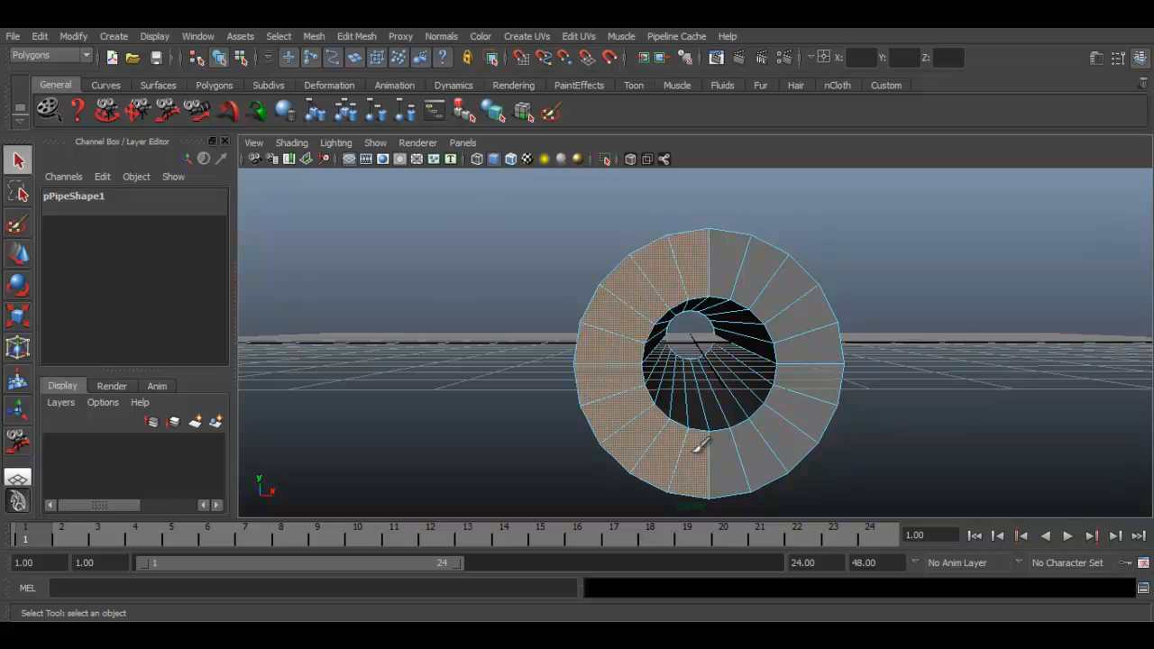
{"action": "mouse_move", "coordinate": [154, 164]}
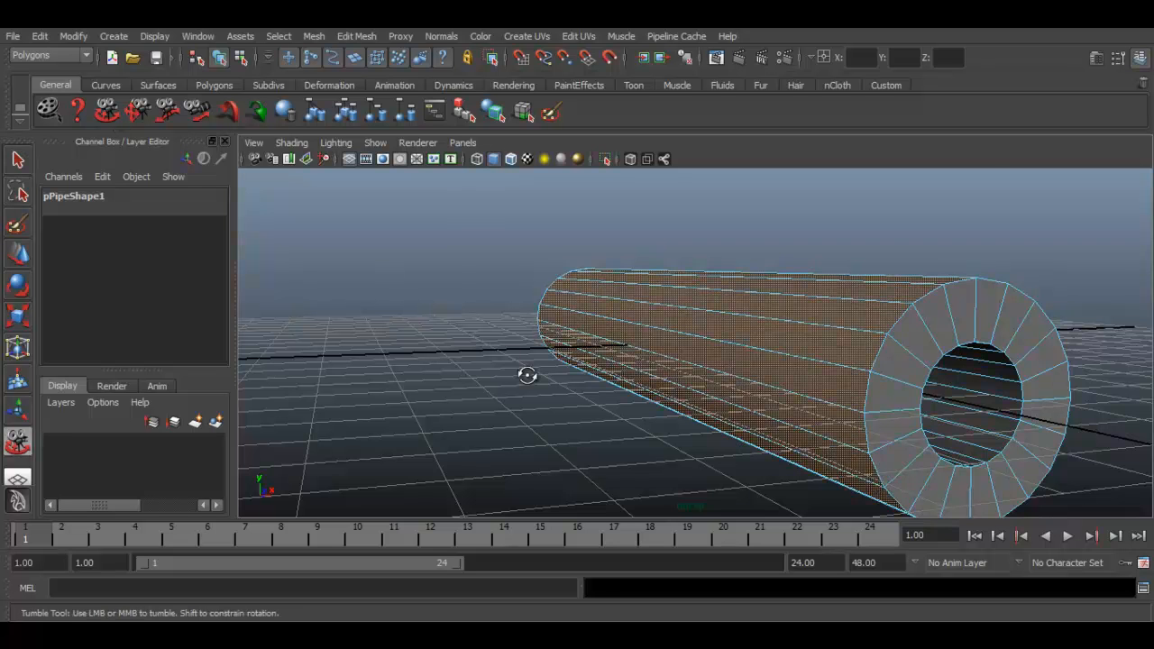
{"action": "left_click_drag", "start_coordinate": [527, 375], "coordinate": [496, 342]}
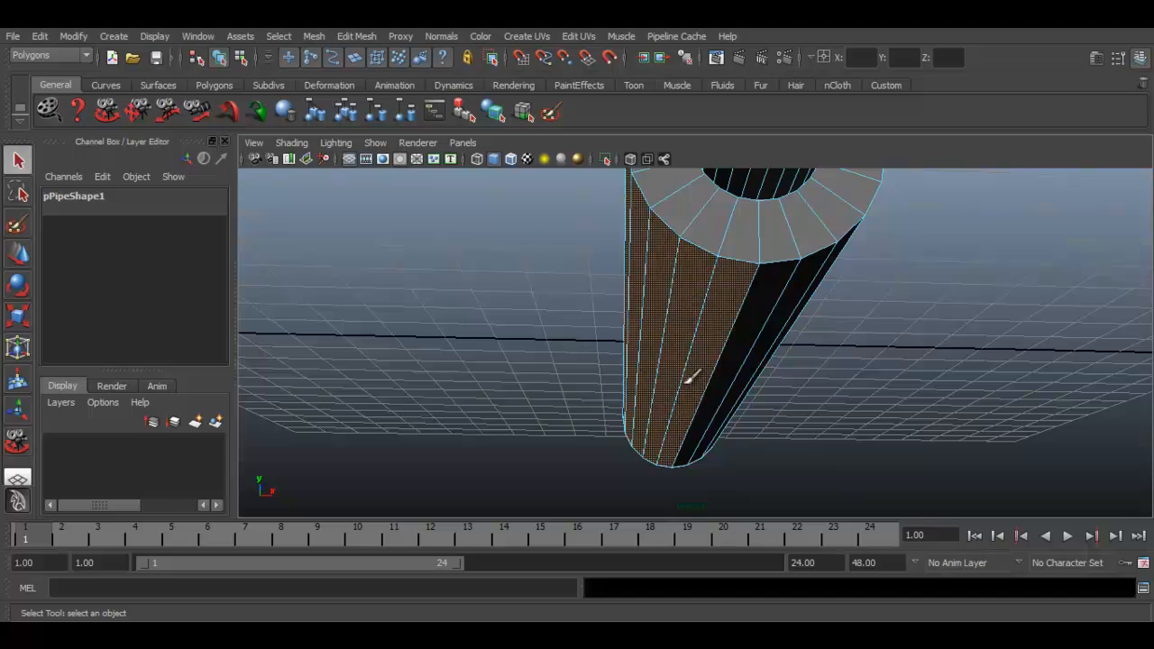
{"action": "mouse_move", "coordinate": [109, 110]}
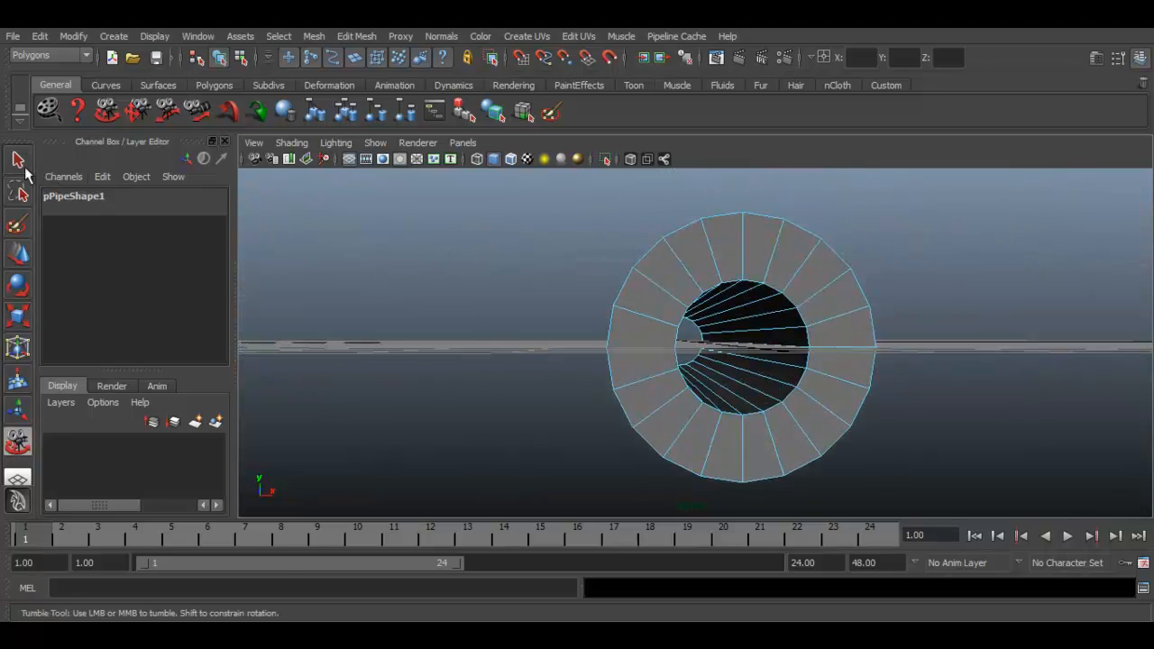
Step: Delete the selected half of the pipe's faces, leaving an open half-tube viewed head-on
{"action": "left_click", "coordinate": [16, 159]}
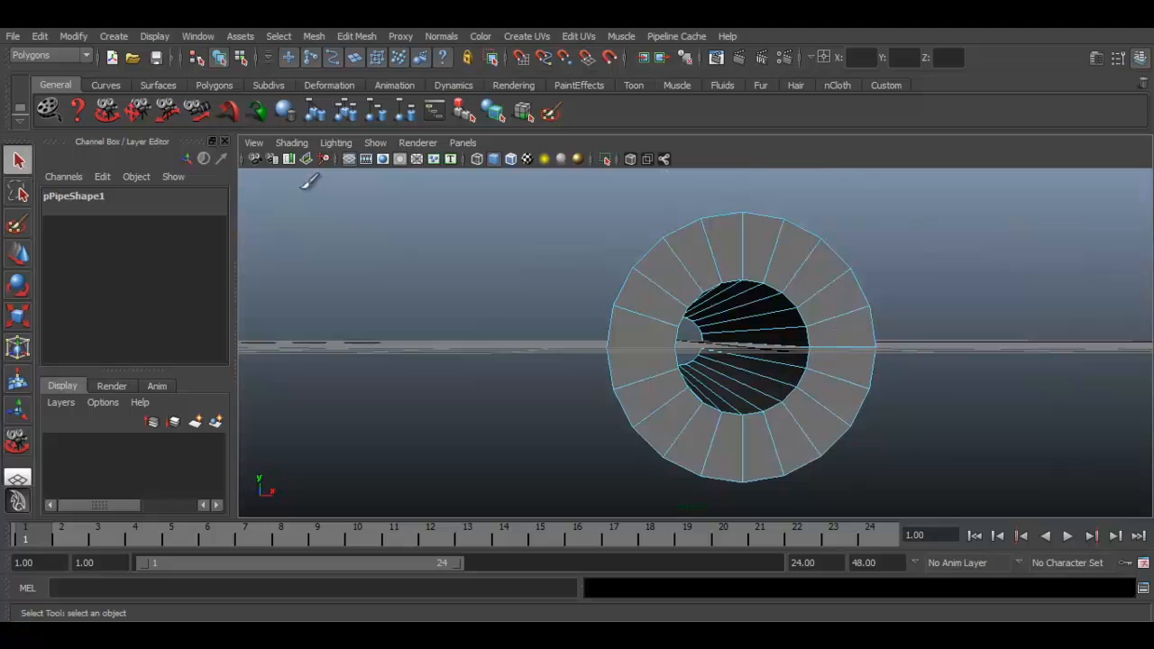
{"action": "left_click", "coordinate": [731, 239]}
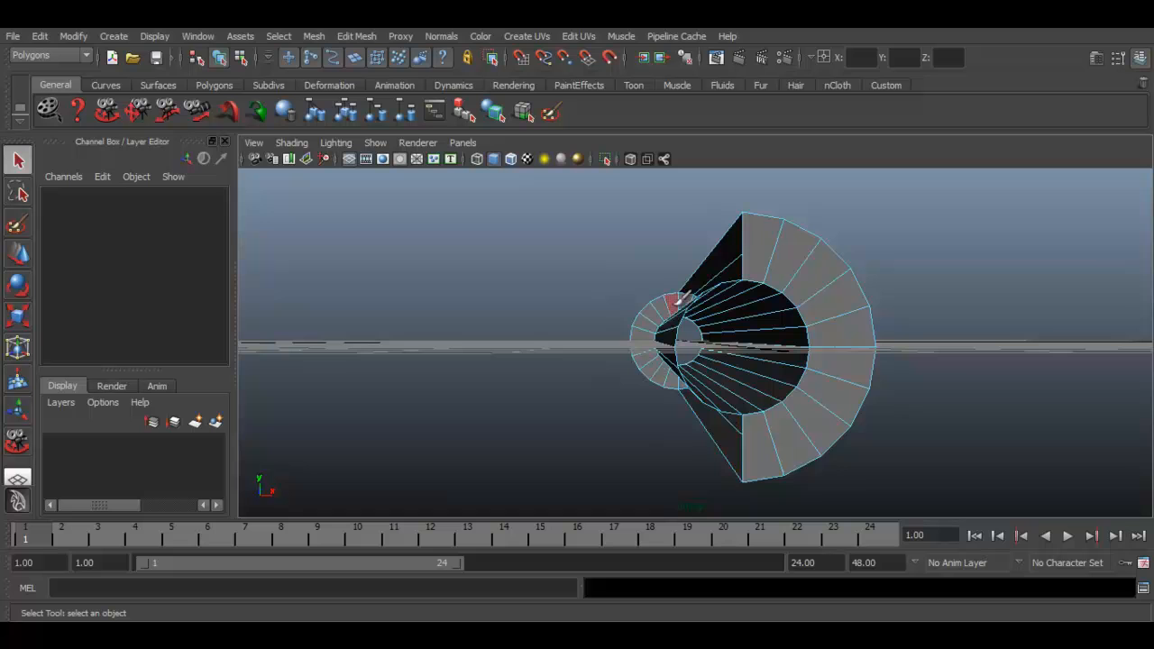
{"action": "left_click", "coordinate": [658, 324]}
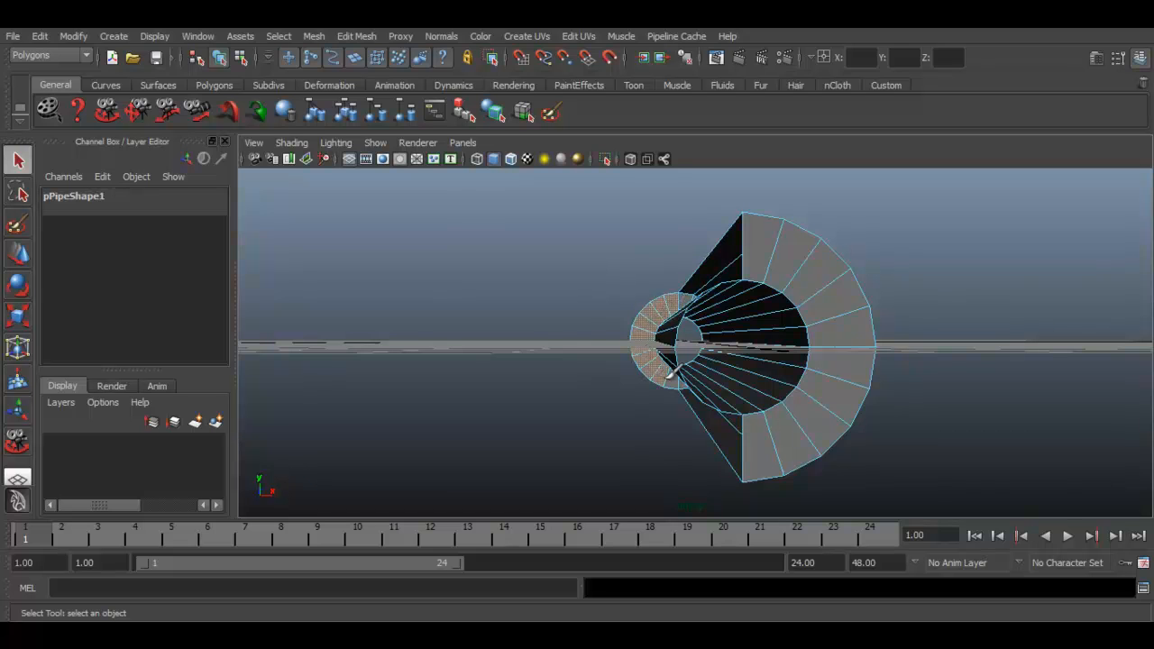
{"action": "mouse_move", "coordinate": [671, 371]}
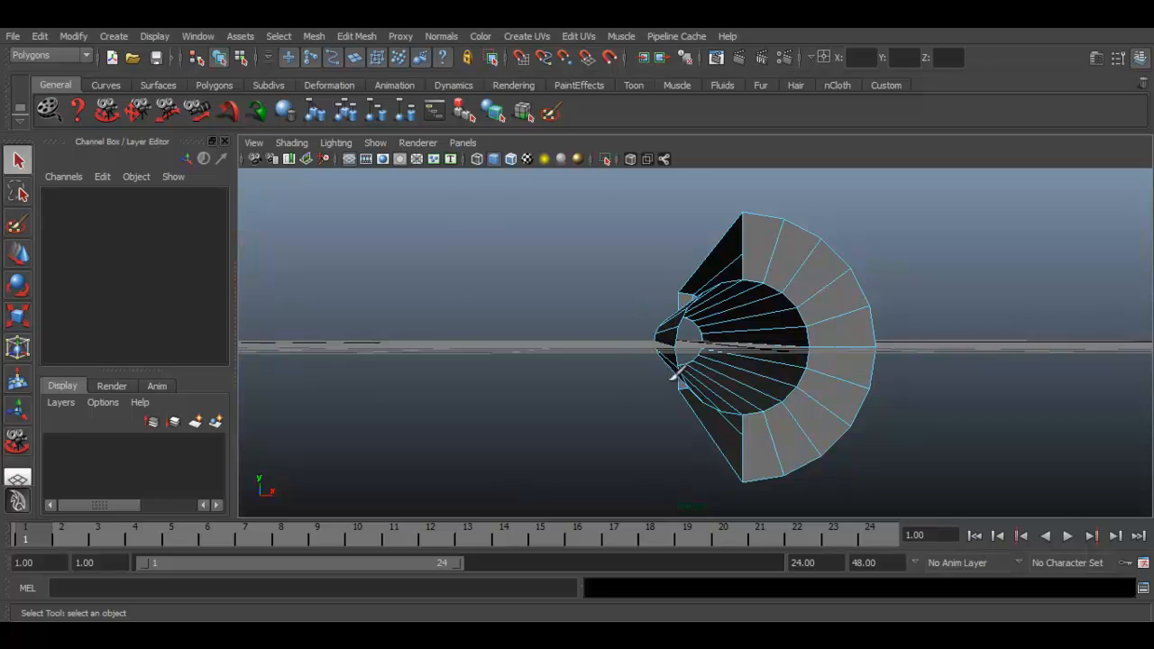
{"action": "mouse_move", "coordinate": [180, 152]}
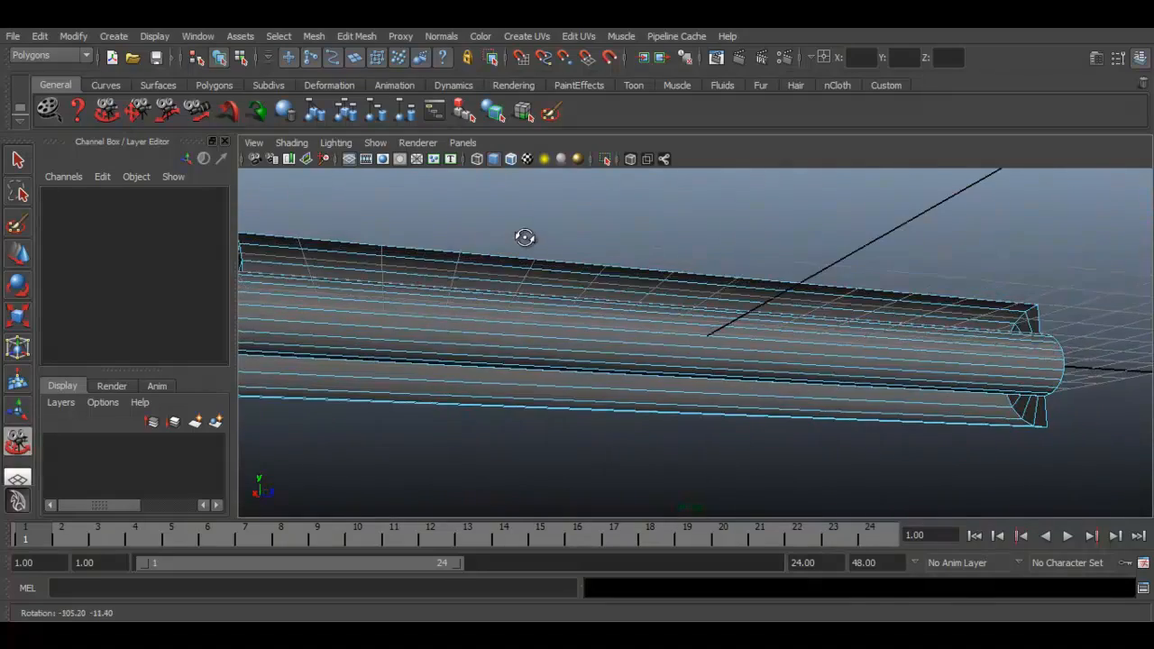
{"action": "left_click_drag", "start_coordinate": [525, 238], "coordinate": [675, 258]}
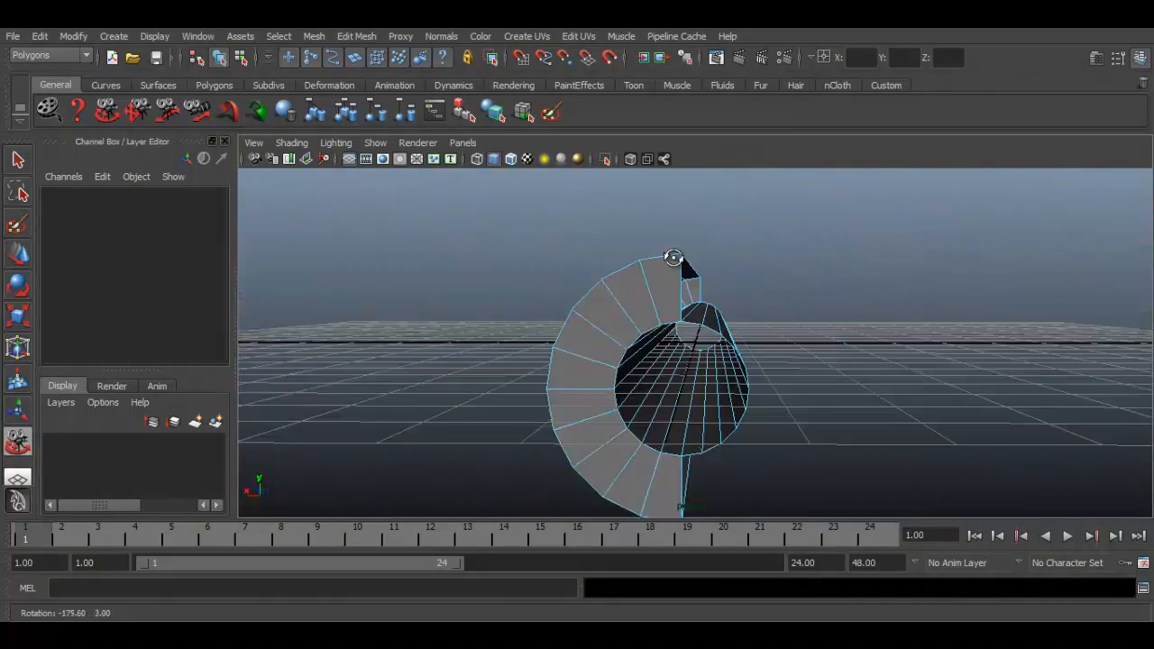
{"action": "left_click_drag", "start_coordinate": [674, 260], "coordinate": [653, 263]}
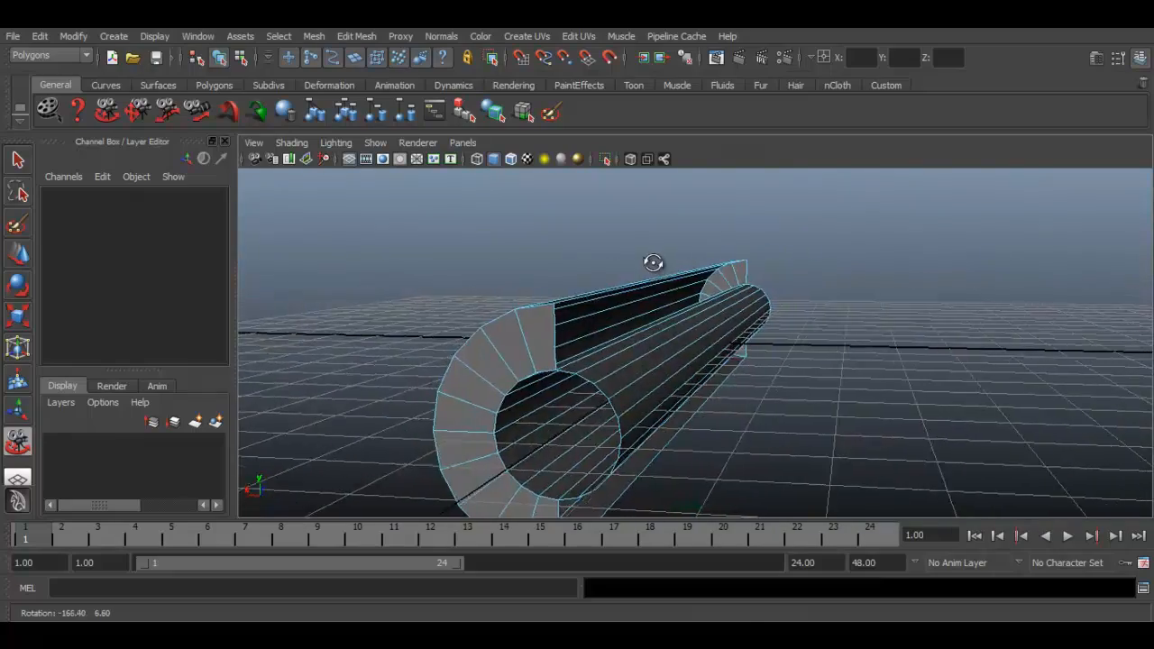
{"action": "left_click_drag", "start_coordinate": [653, 262], "coordinate": [313, 271]}
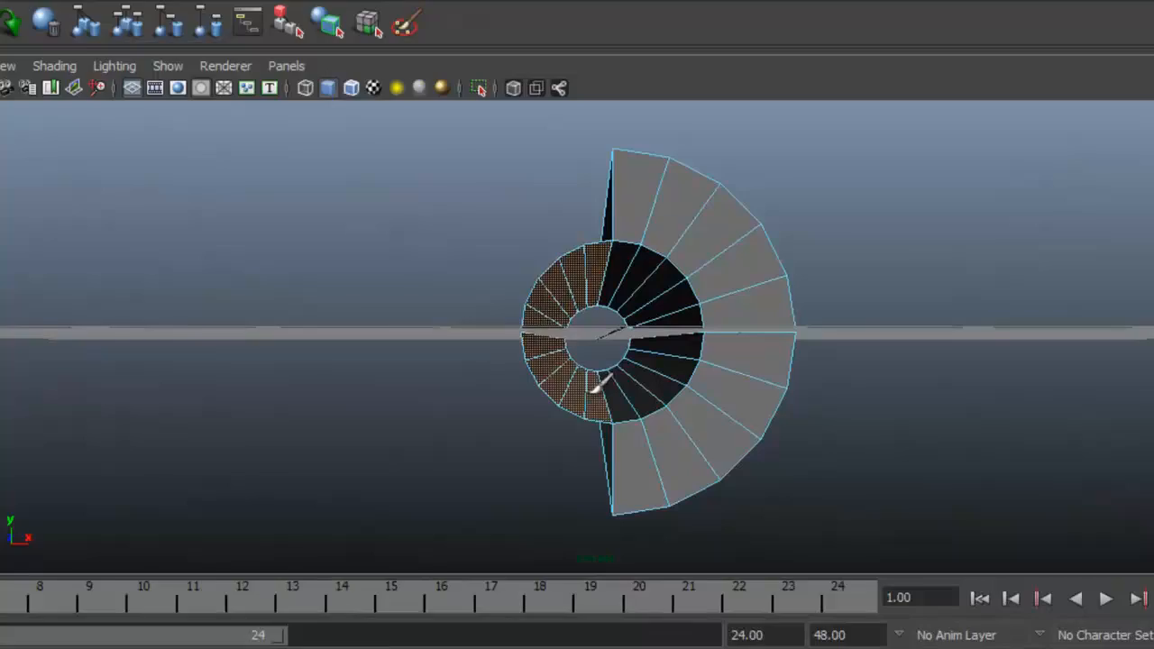
Step: Return to Object Mode so the whole half pipe is selected
{"action": "right_click", "coordinate": [595, 325]}
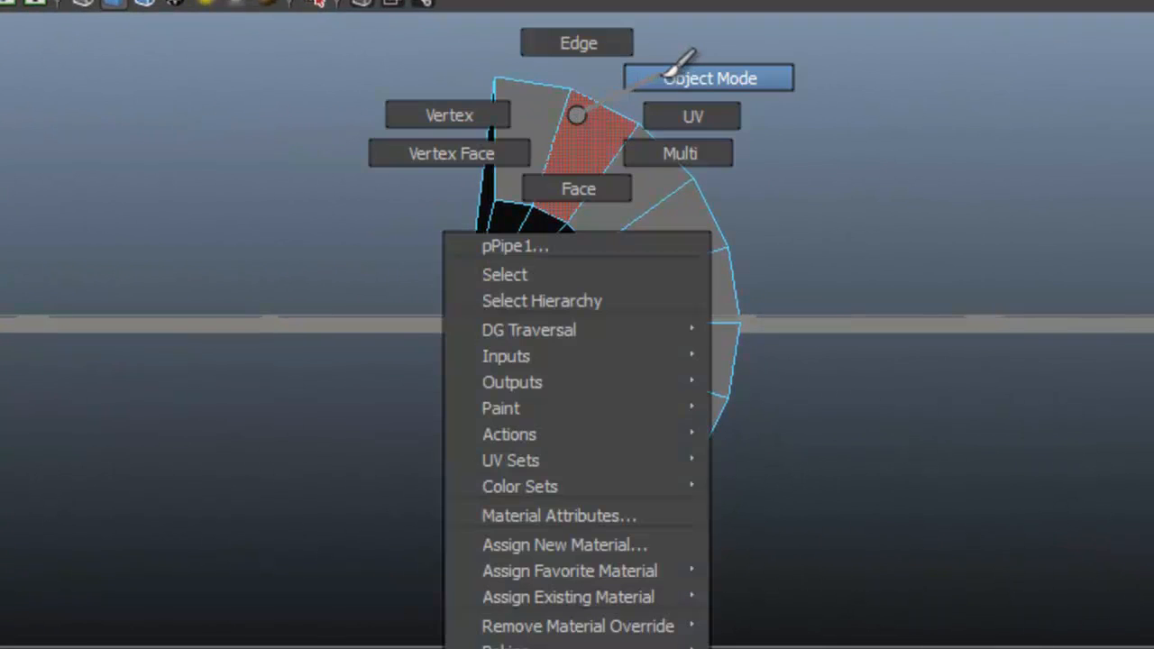
{"action": "left_click", "coordinate": [707, 77]}
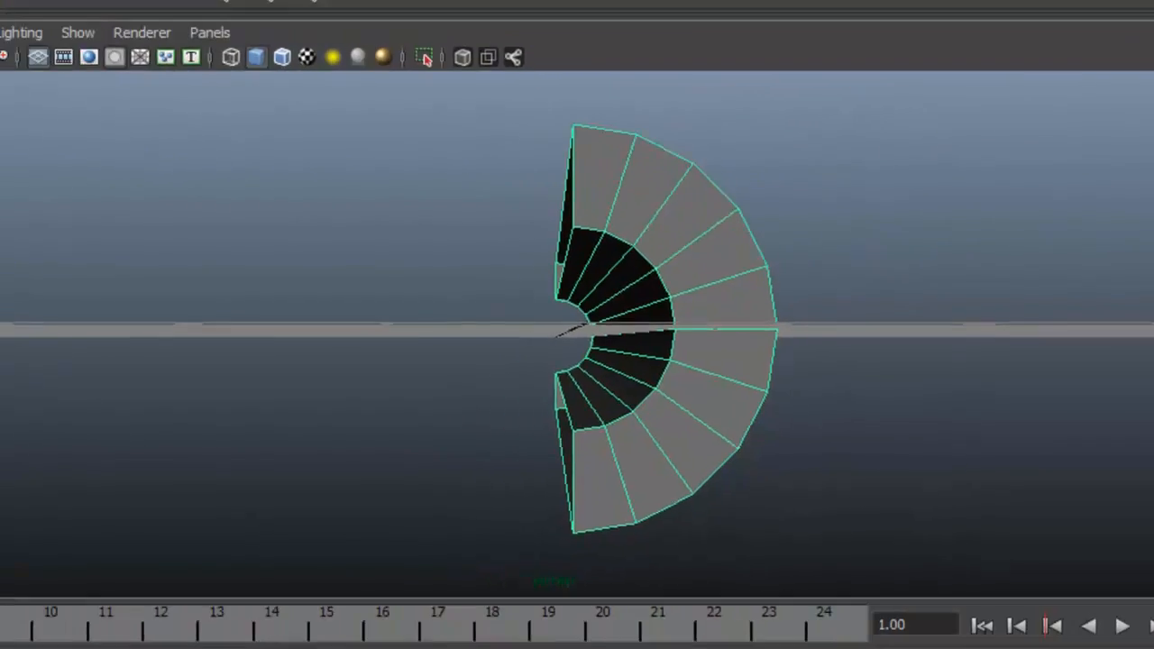
Step: Duplicate Special the half pipe as an Instance with Scale X -1, creating mirrored pPipe2
{"action": "left_click", "coordinate": [65, 56]}
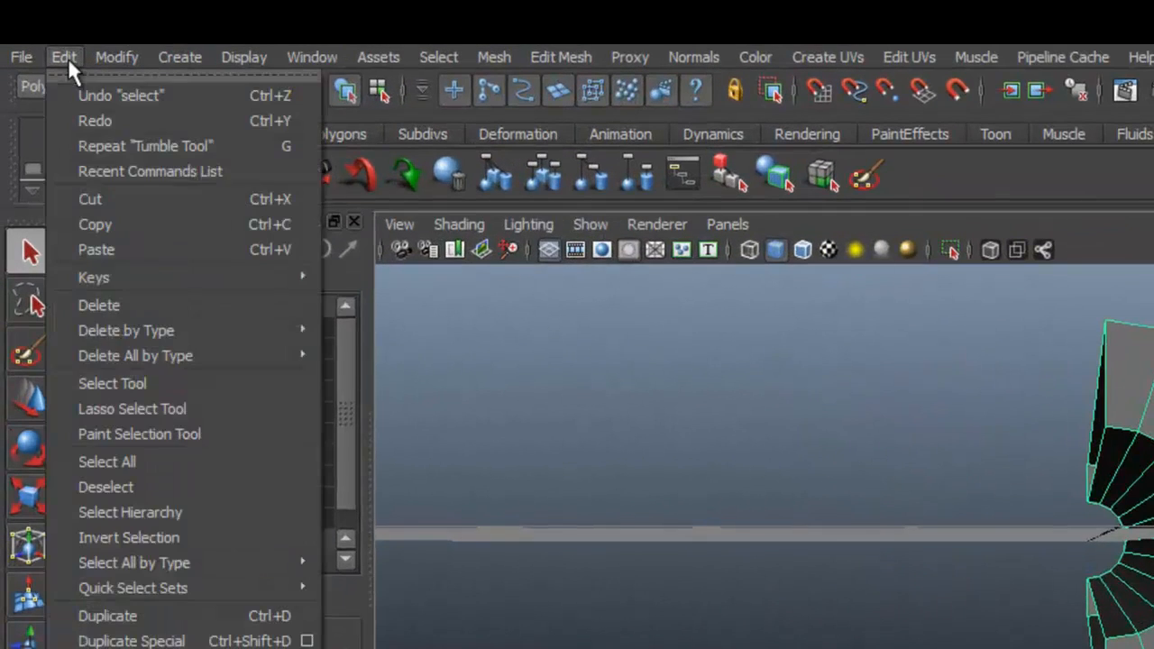
{"action": "mouse_move", "coordinate": [123, 599]}
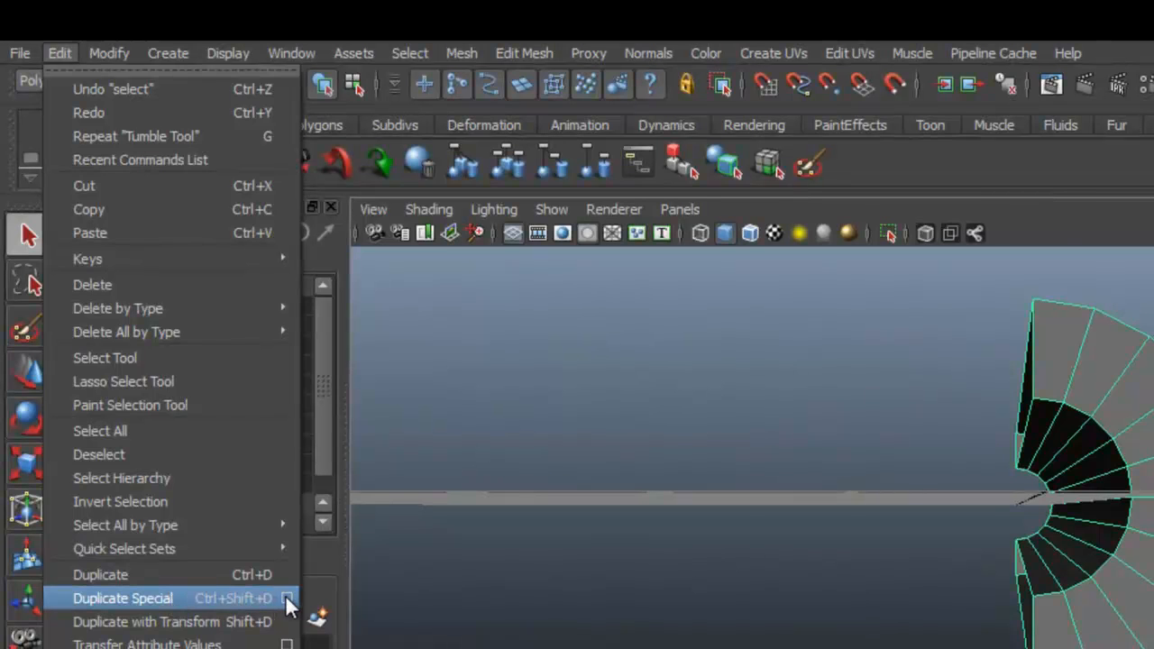
{"action": "left_click", "coordinate": [287, 599]}
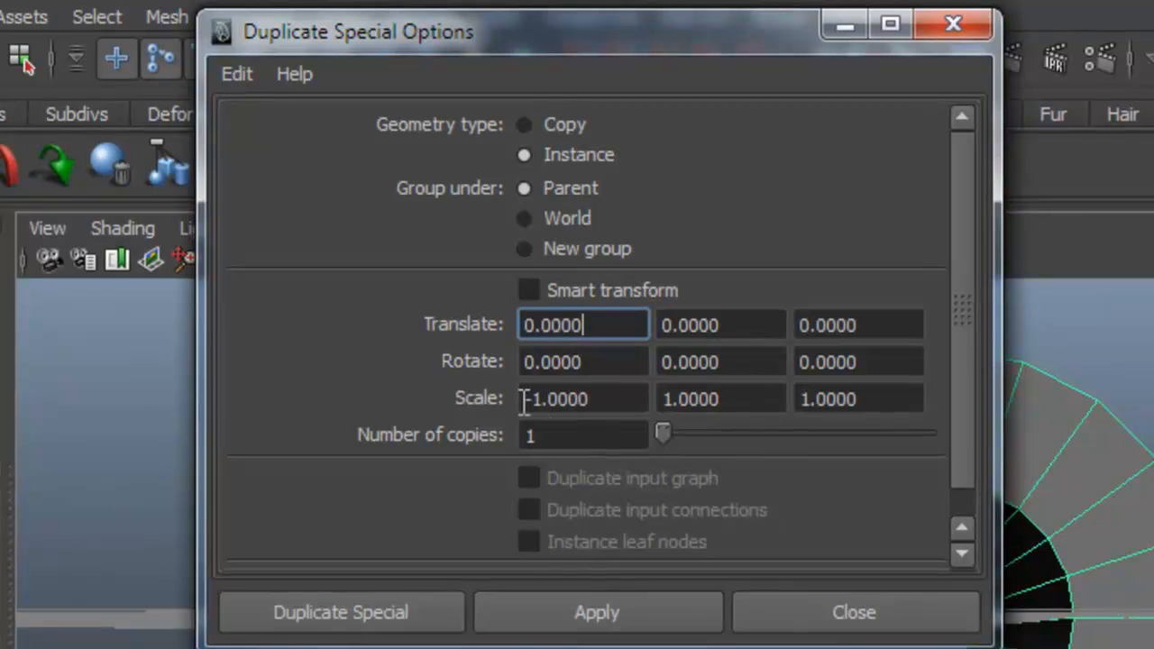
{"action": "left_click", "coordinate": [584, 398]}
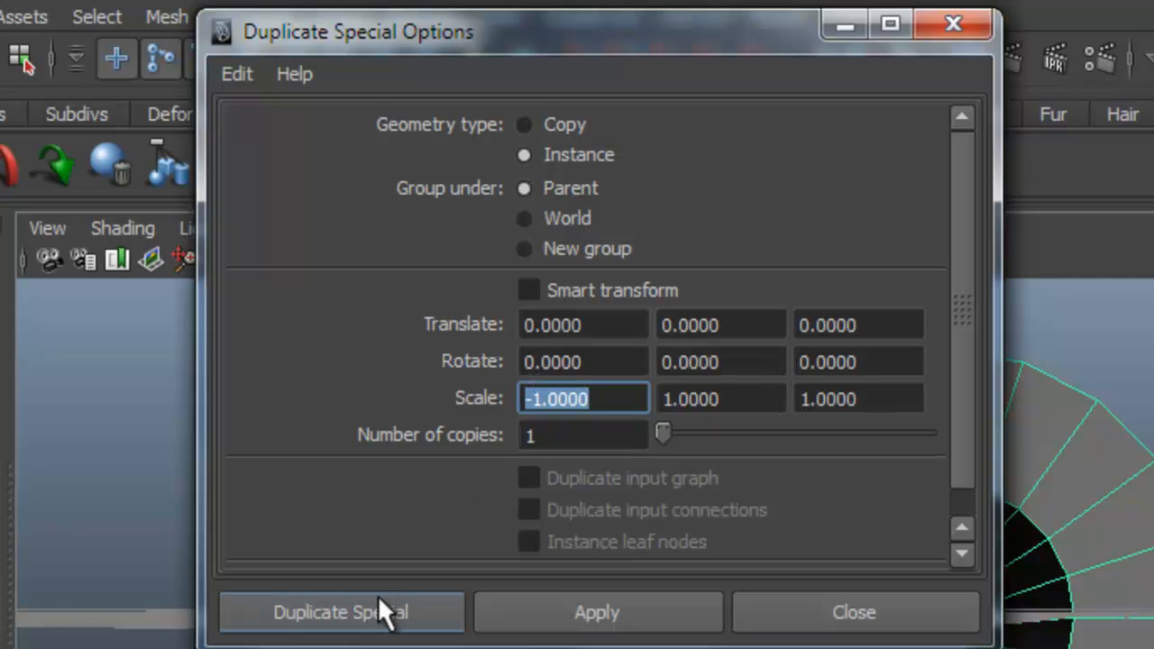
{"action": "left_click", "coordinate": [341, 614]}
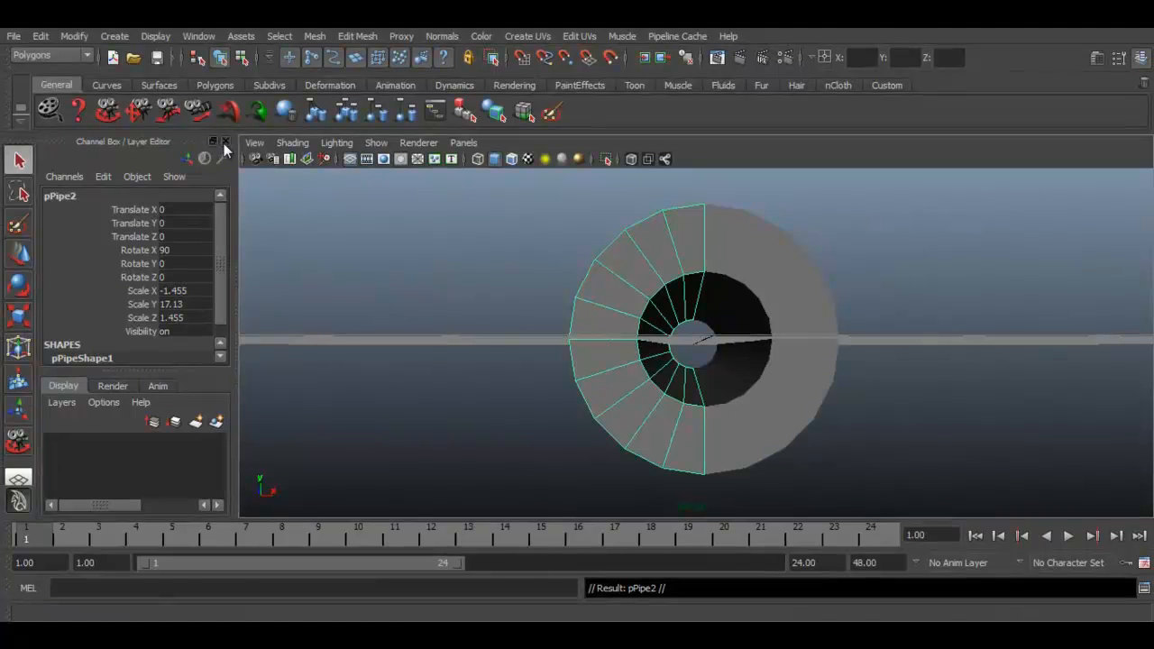
Step: Enable Reflection in the Select Tool's Reflection Settings so selections mirror across the body
{"action": "left_click", "coordinate": [225, 141]}
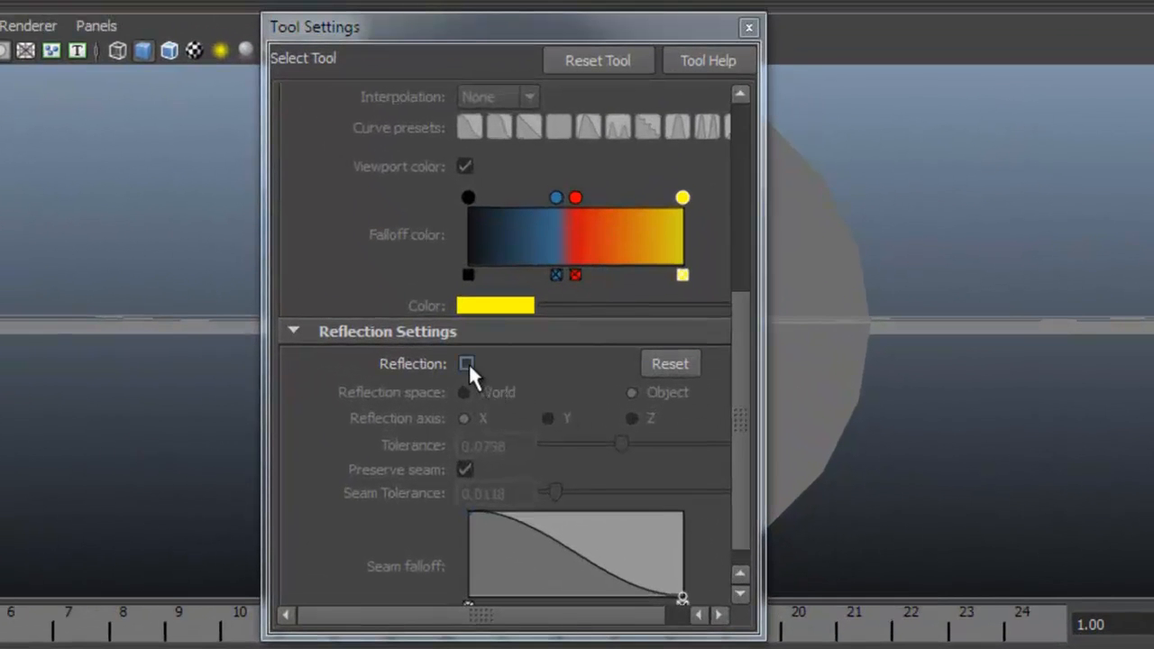
{"action": "left_click", "coordinate": [465, 364]}
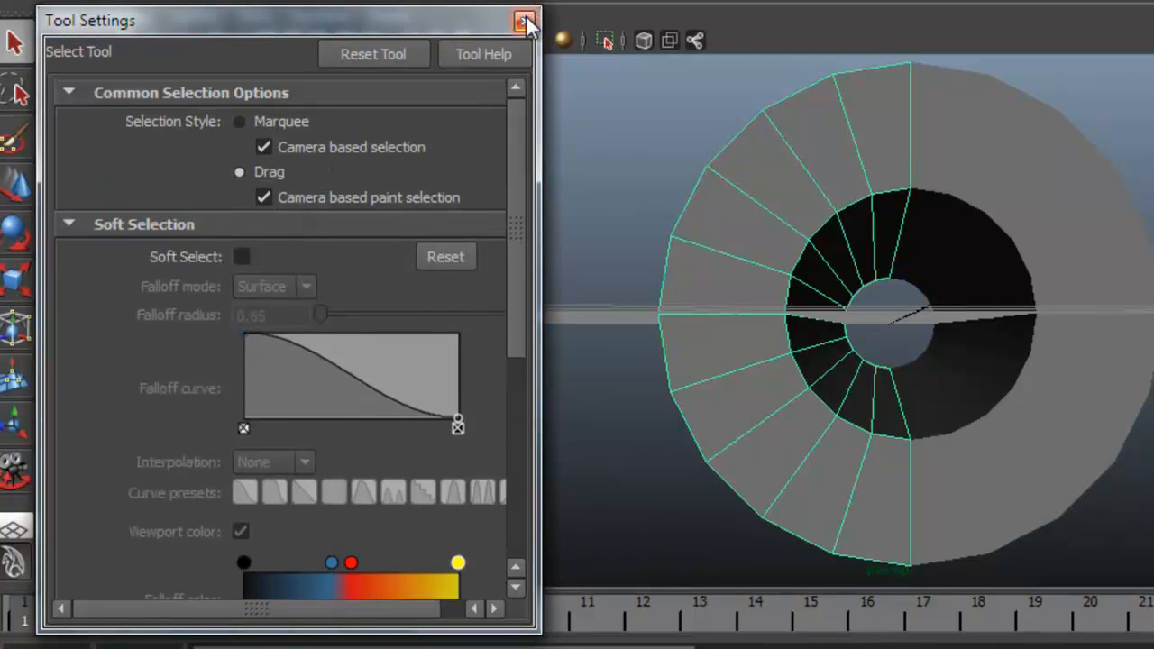
{"action": "left_click", "coordinate": [525, 20]}
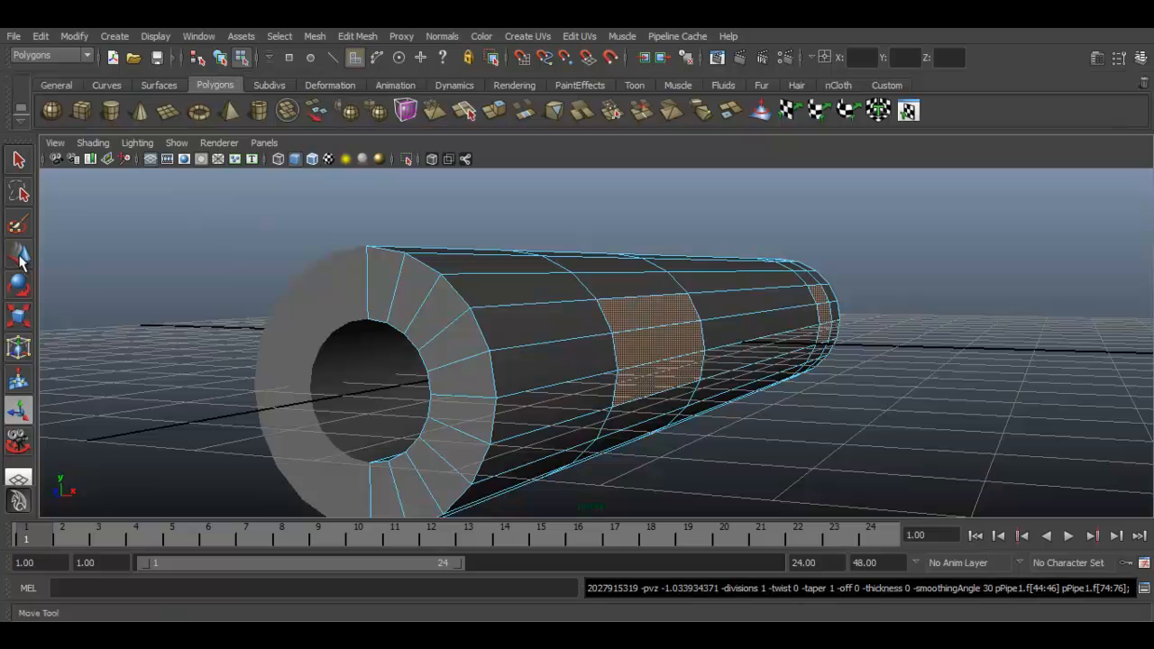
Step: Drag the selected side faces outward with the Move Tool to form wide wings
{"action": "left_click", "coordinate": [766, 307]}
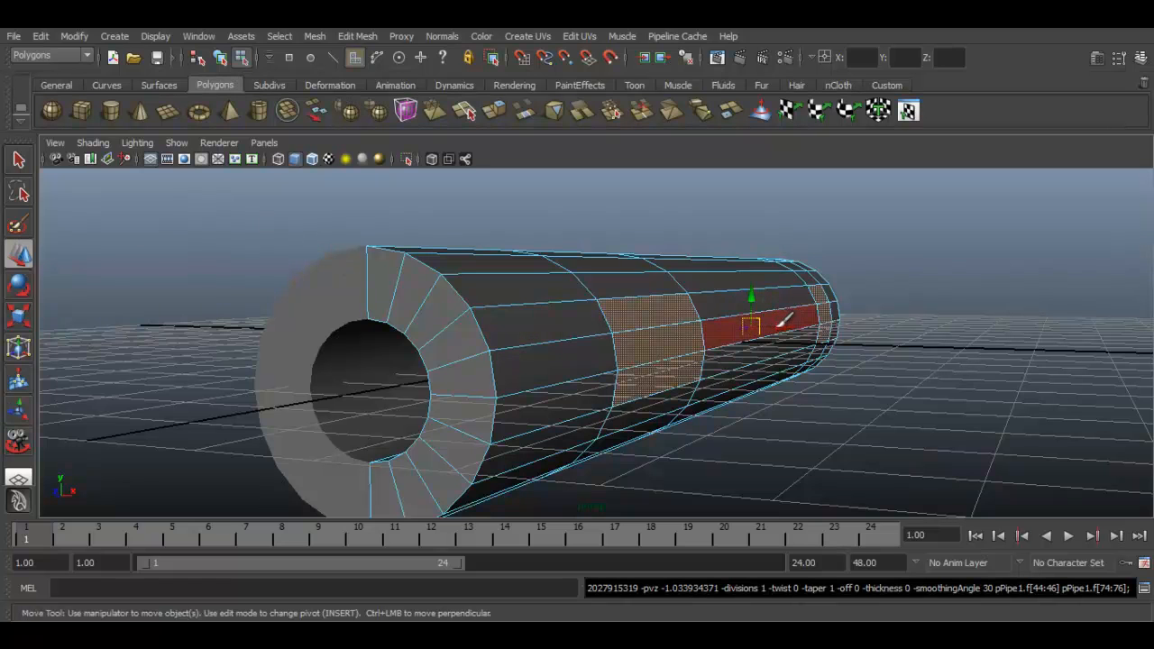
{"action": "left_click_drag", "start_coordinate": [754, 321], "coordinate": [862, 334]}
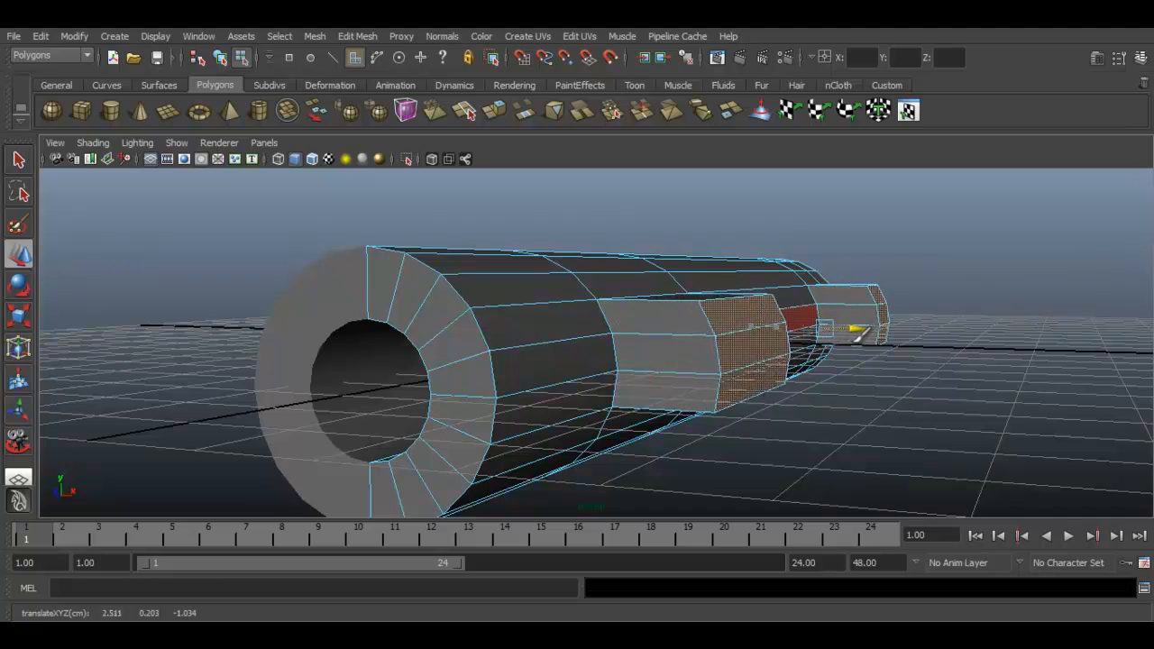
{"action": "left_click_drag", "start_coordinate": [857, 333], "coordinate": [888, 339]}
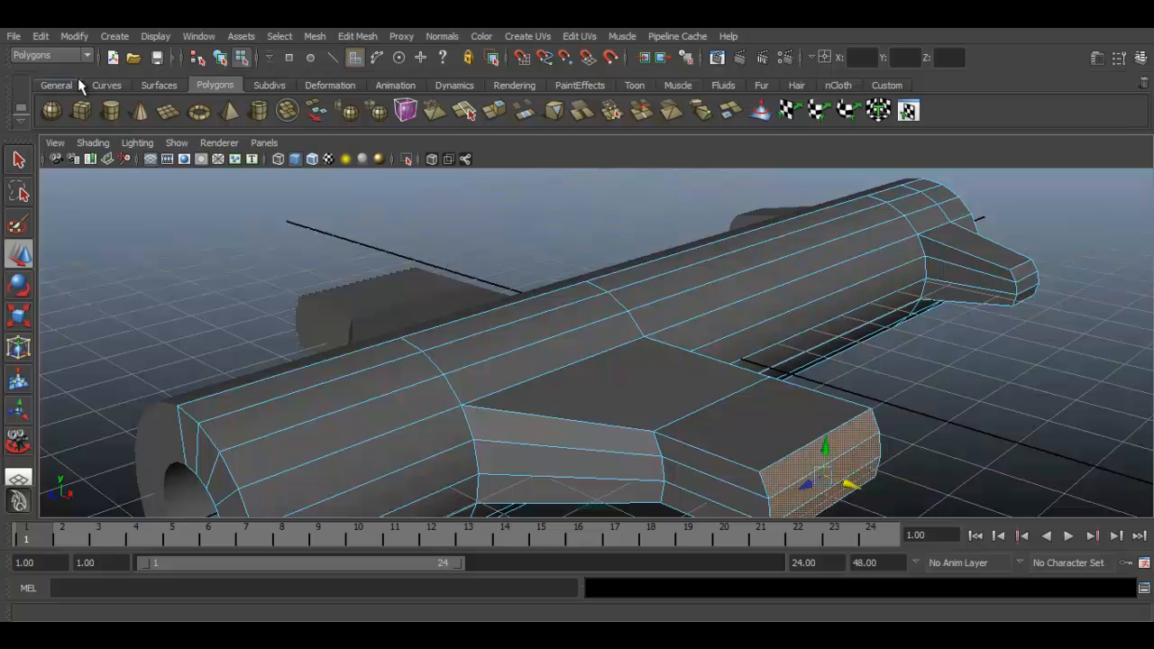
Step: Extrude the wing tip faces twice from the Polygons shelf, pulling each new segment outward
{"action": "left_click", "coordinate": [56, 85]}
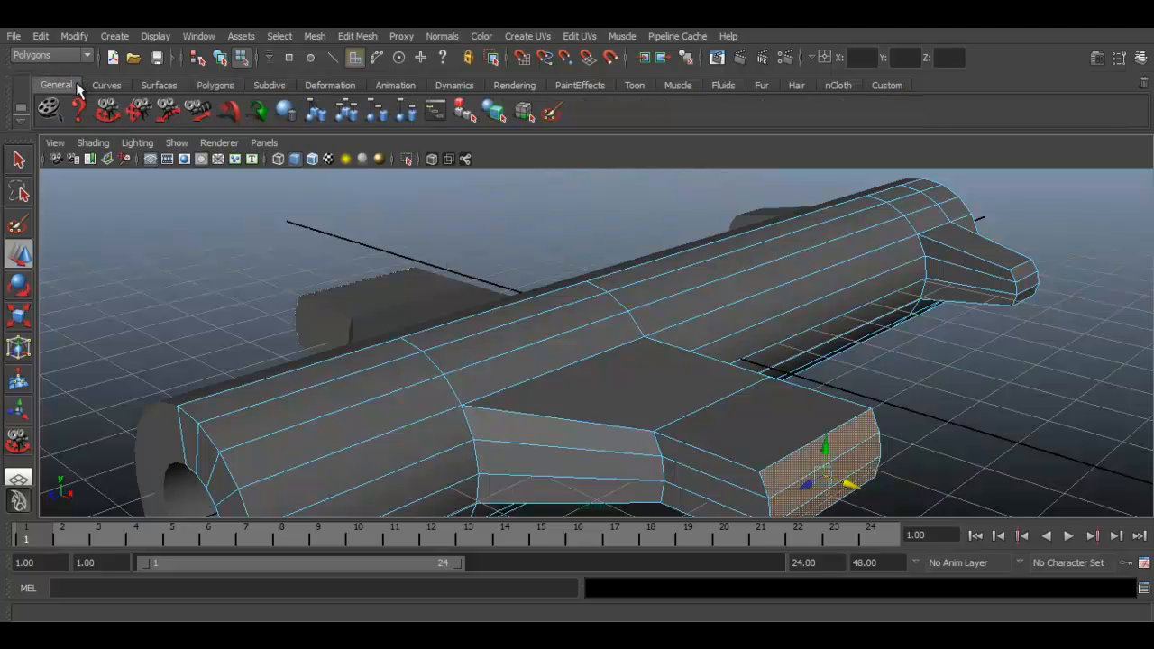
{"action": "left_click", "coordinate": [215, 85]}
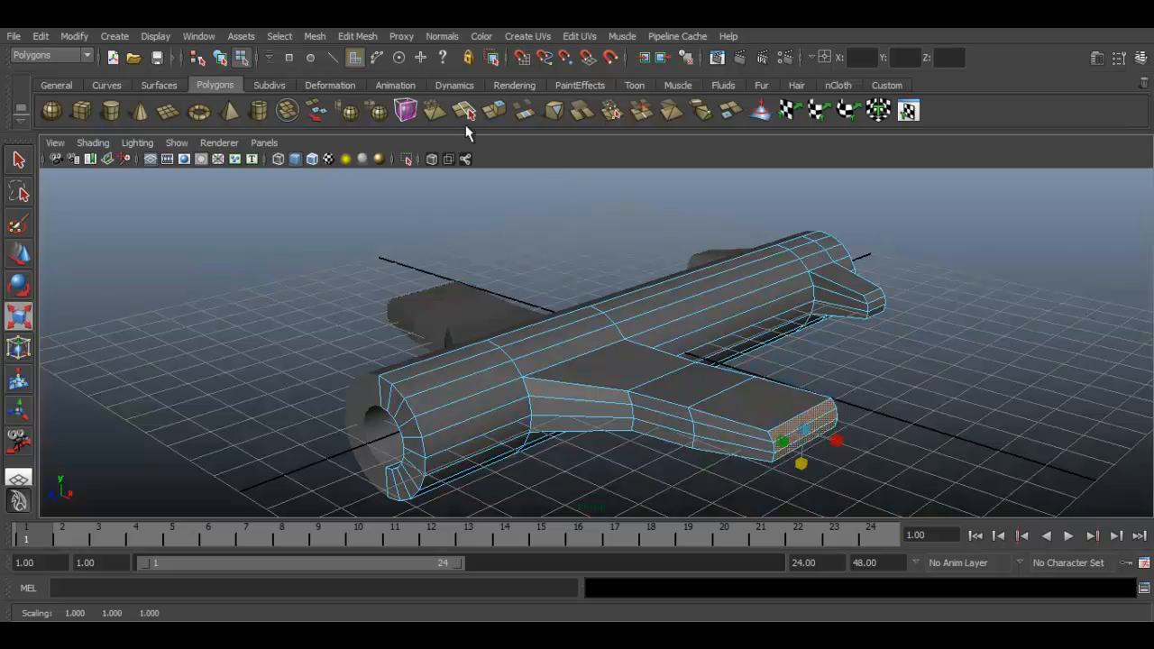
{"action": "left_click", "coordinate": [465, 111]}
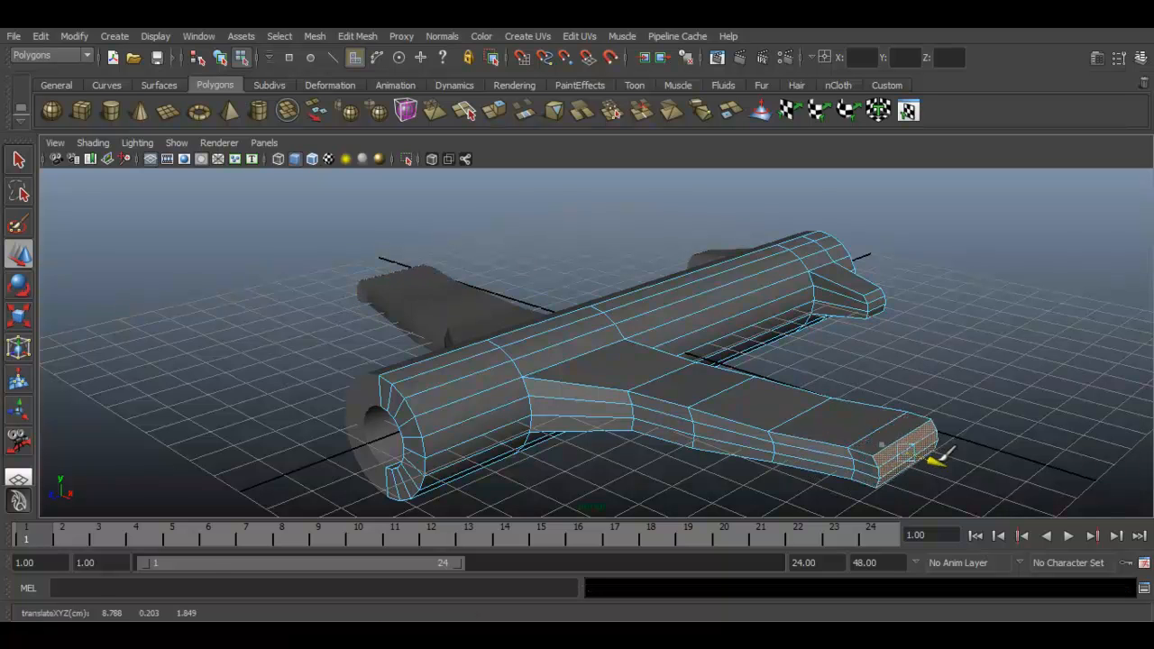
{"action": "left_click_drag", "start_coordinate": [939, 460], "coordinate": [974, 472]}
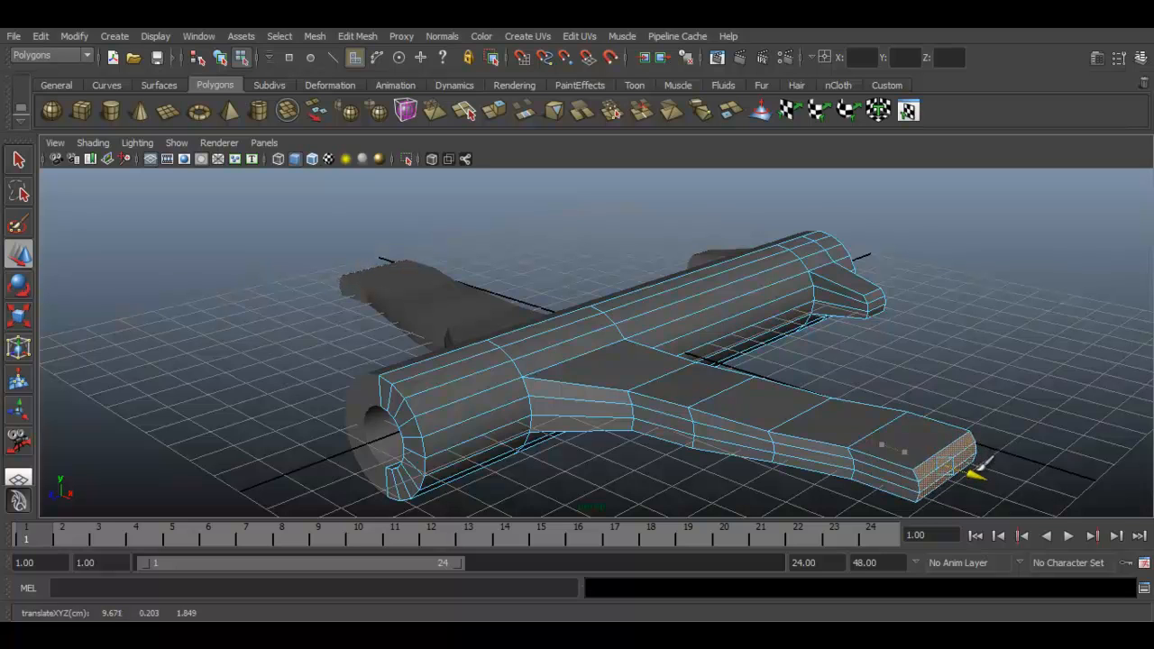
{"action": "left_click", "coordinate": [938, 472]}
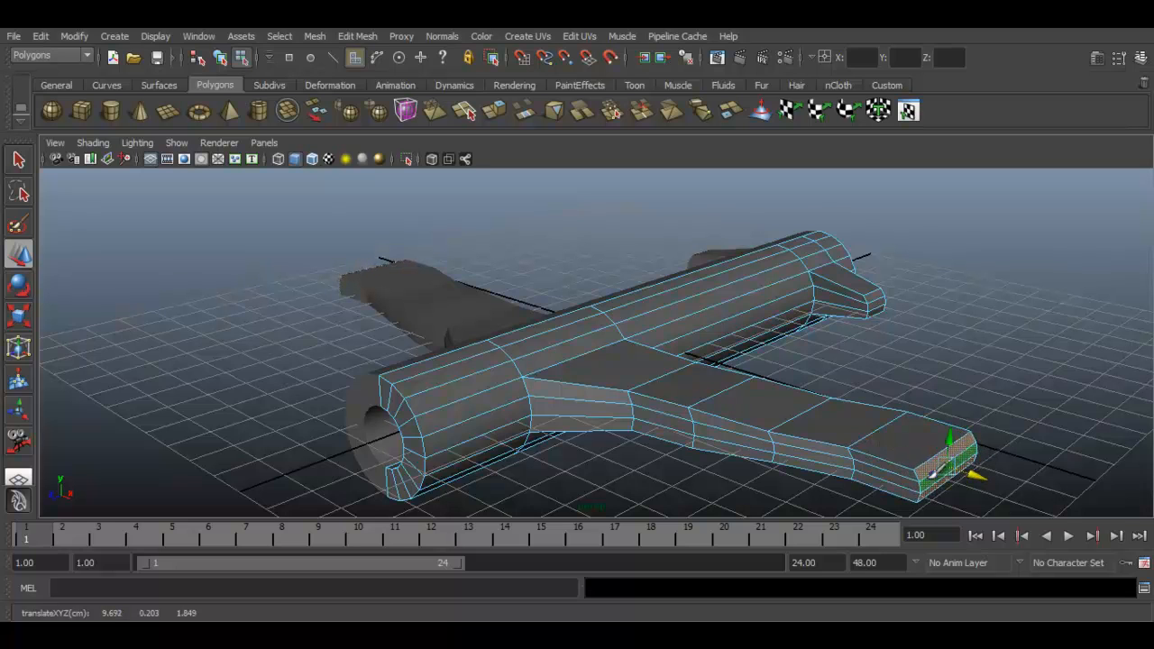
{"action": "left_click_drag", "start_coordinate": [948, 447], "coordinate": [947, 469]}
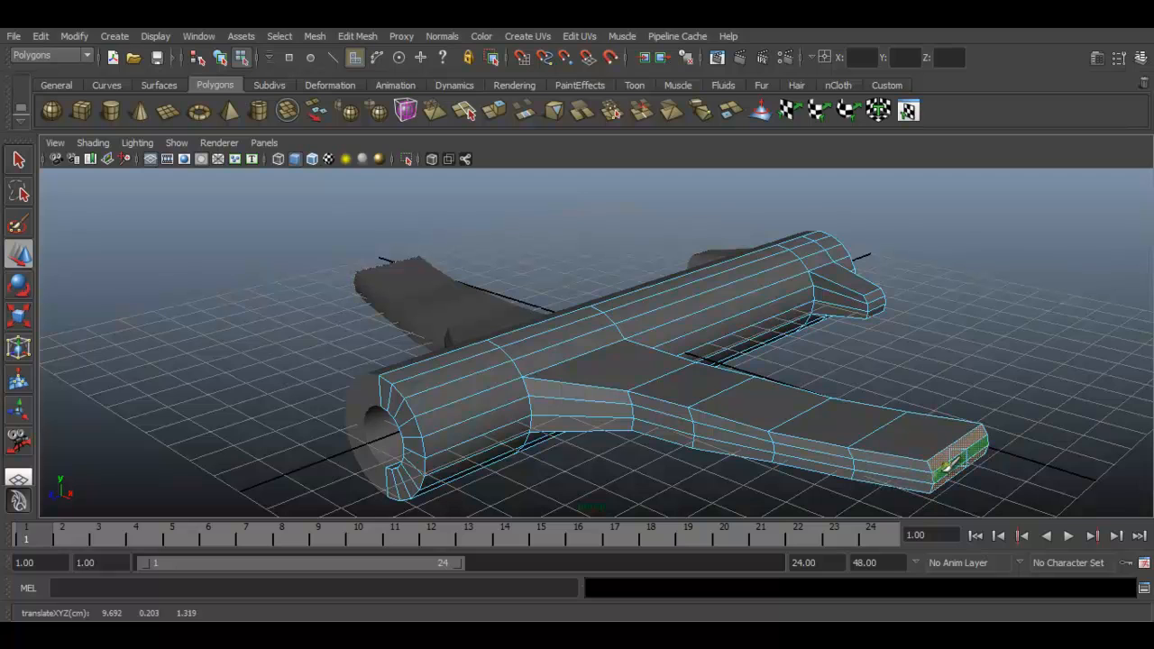